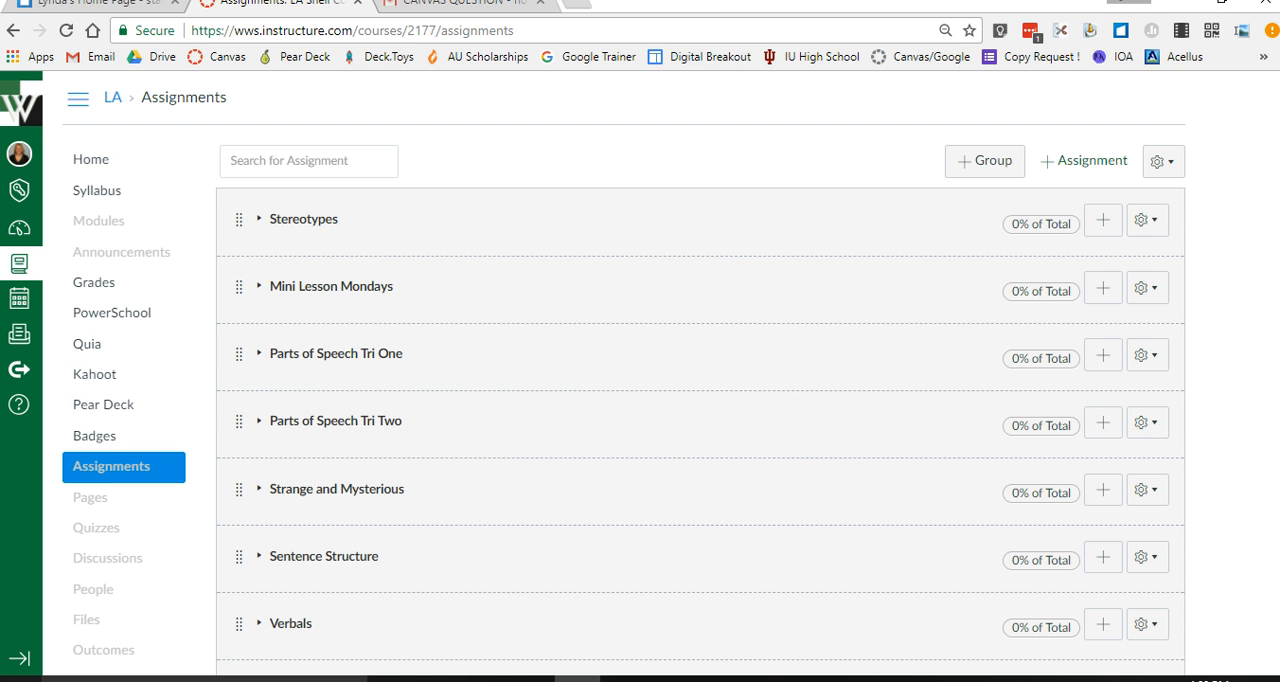
pyautogui.moveTo(183, 489)
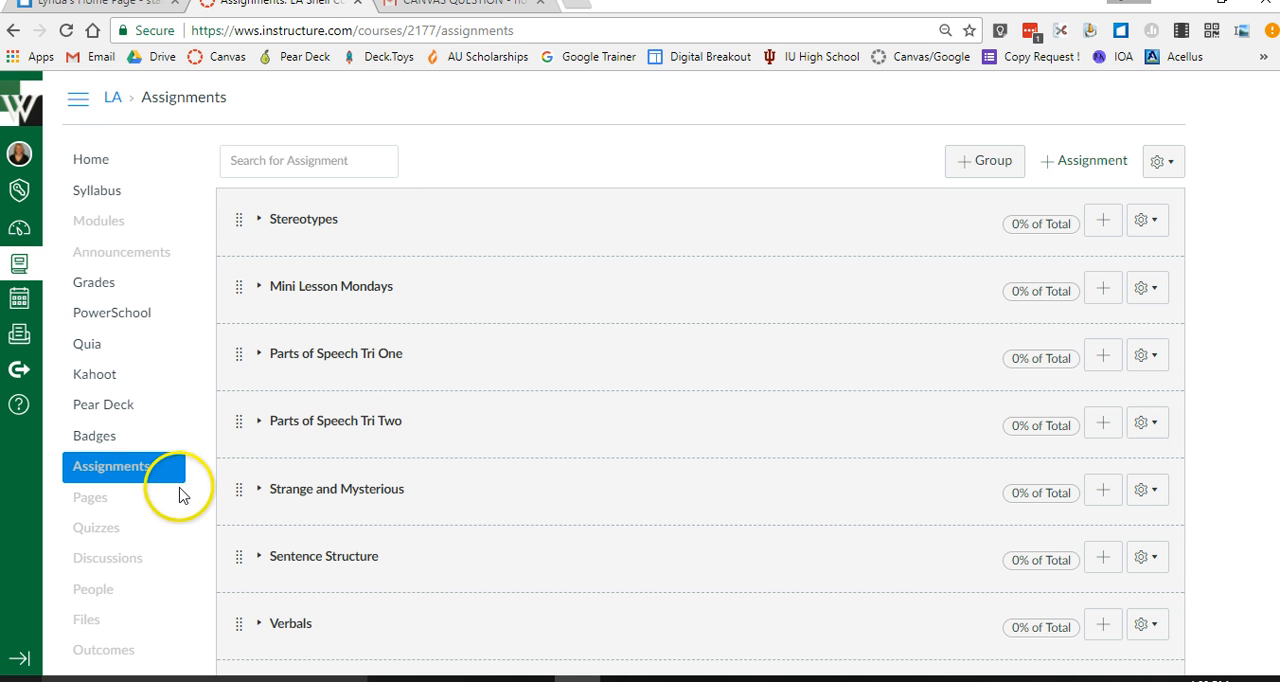
pyautogui.moveTo(445, 370)
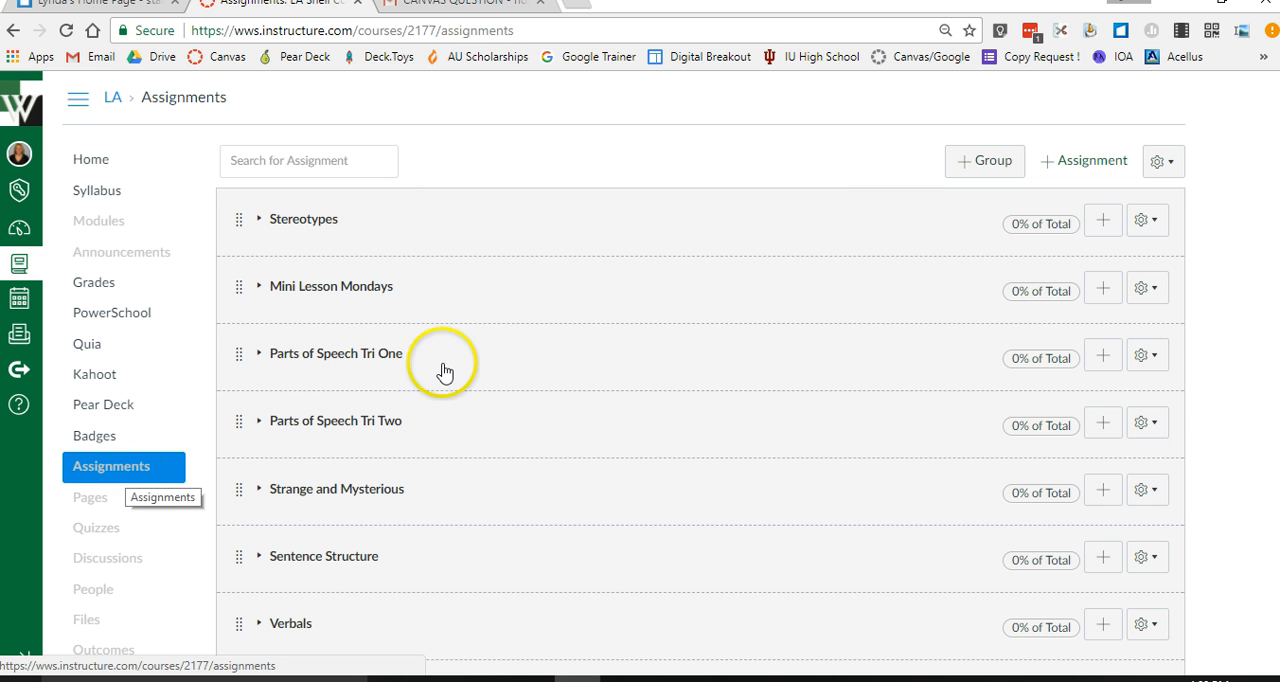
# Create a new assignment and type 'Type the directions.' as its description.
pyautogui.click(1083, 160)
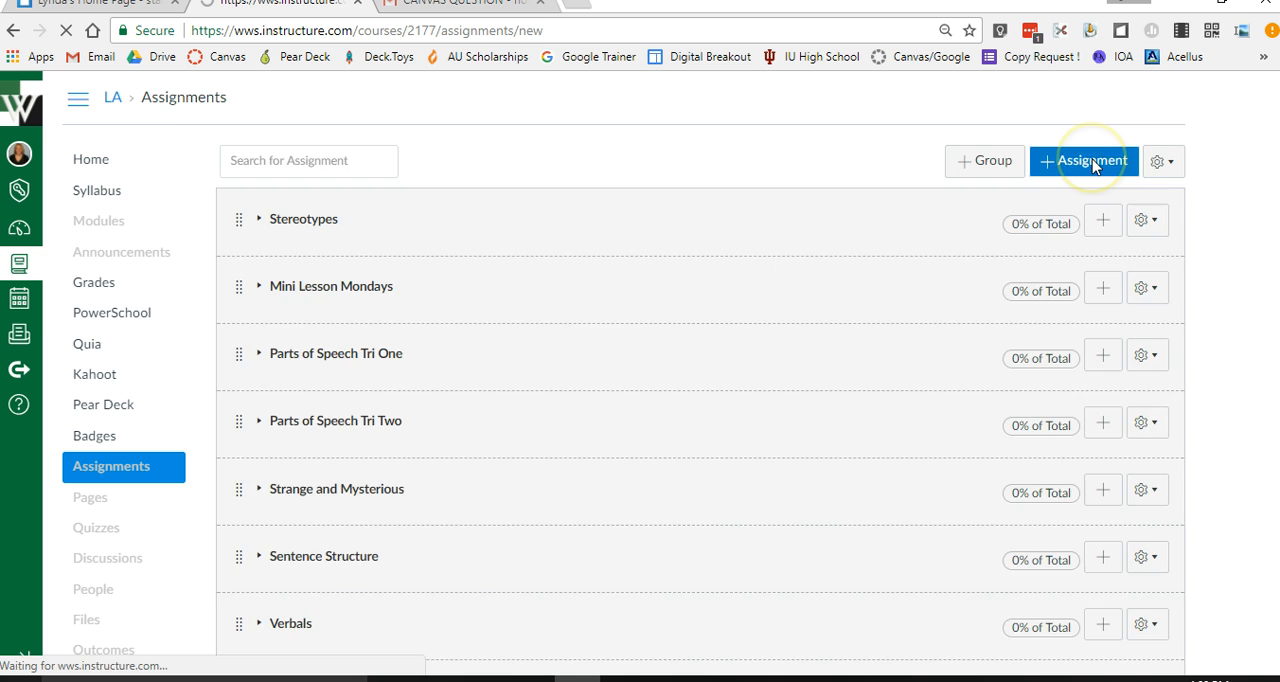
pyautogui.click(1083, 161)
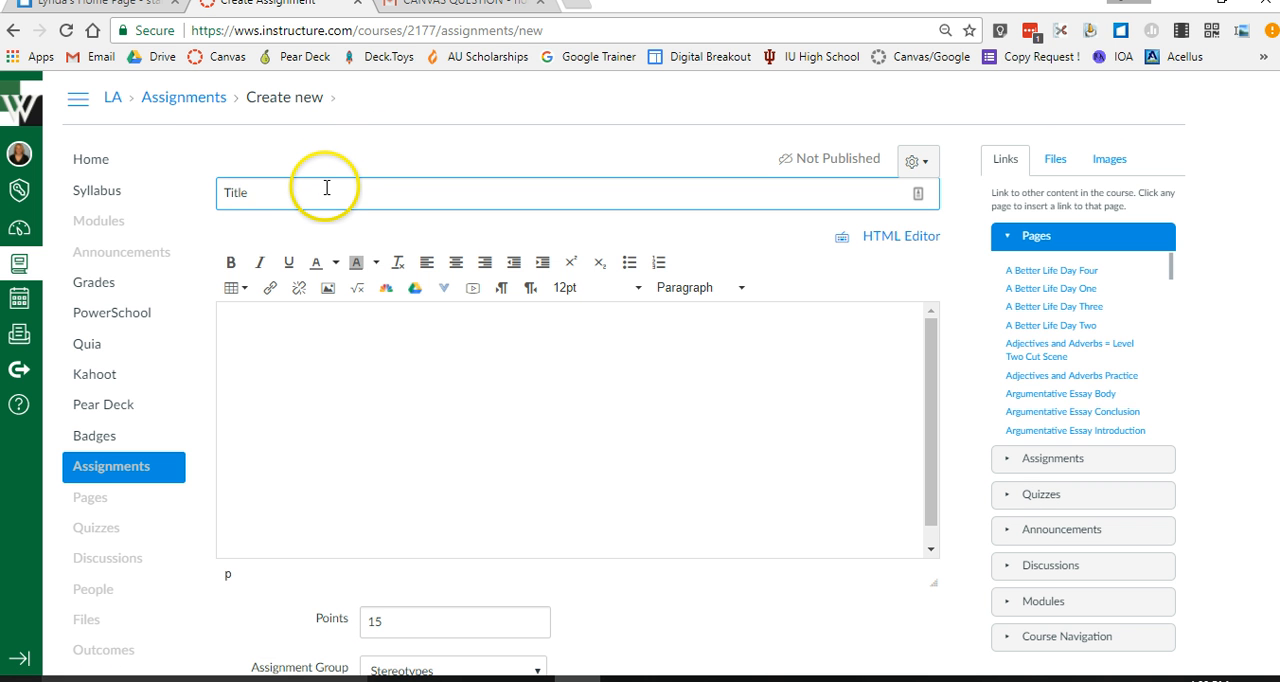
pyautogui.write('T')
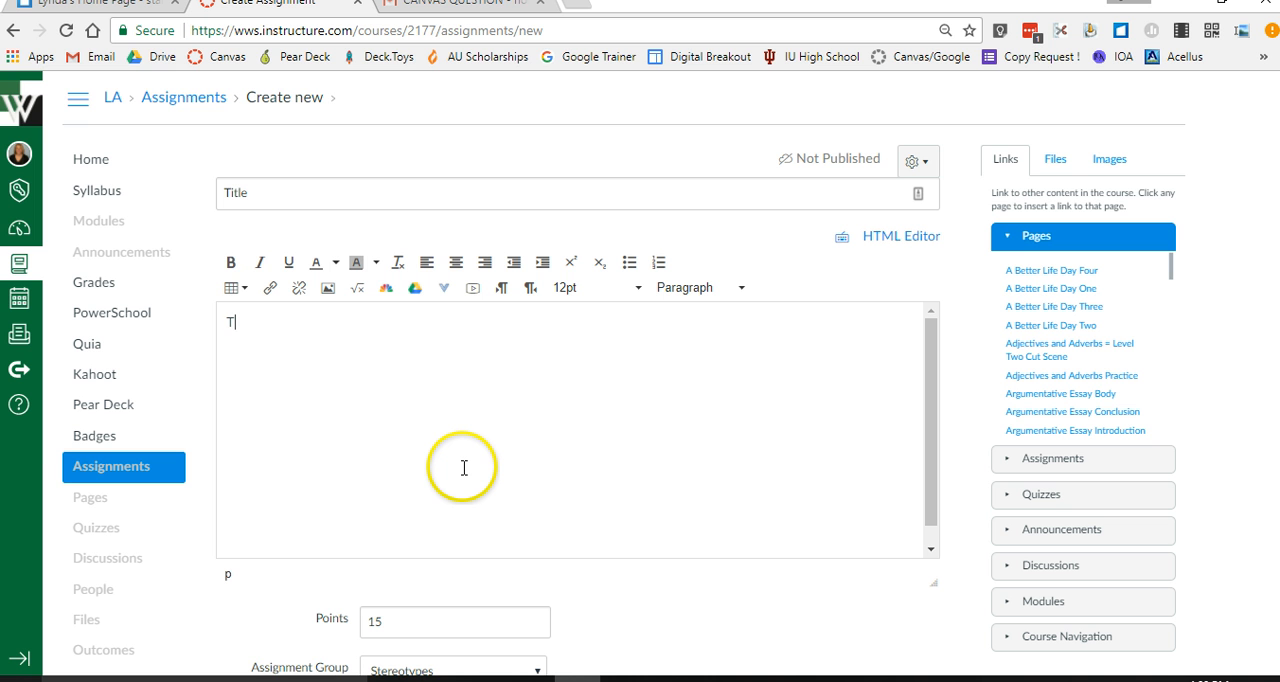
pyautogui.write('ype the directi')
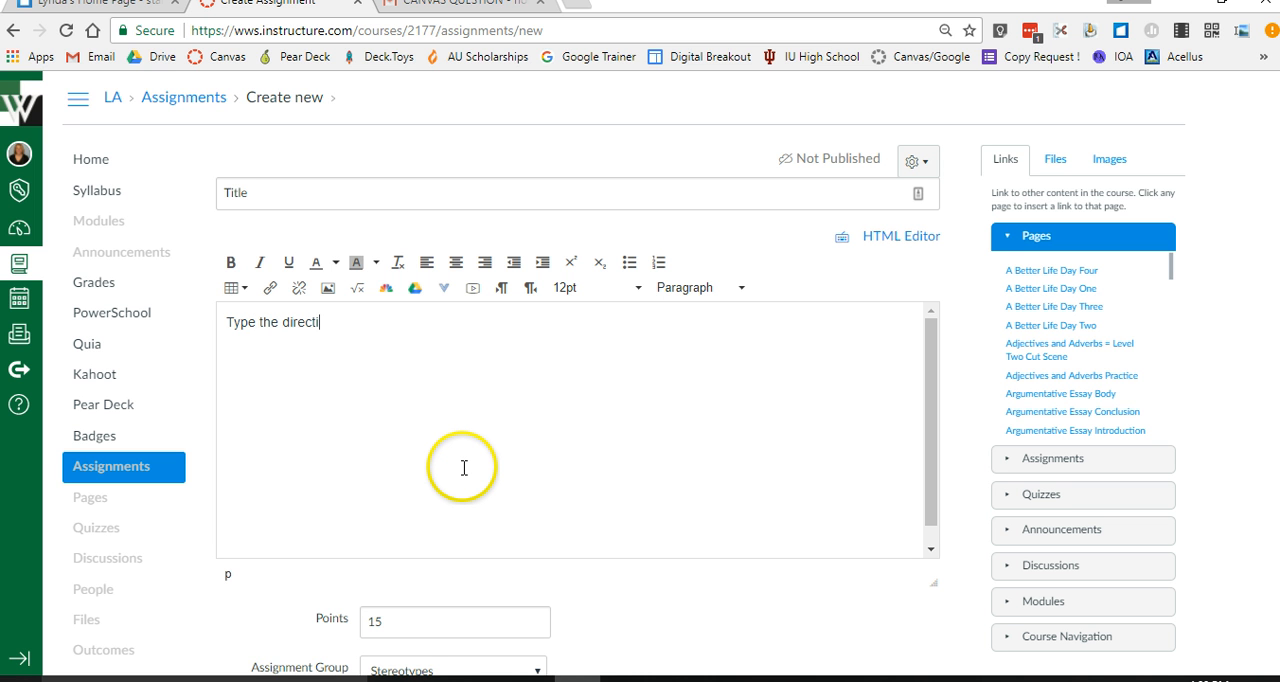
pyautogui.write('ons.')
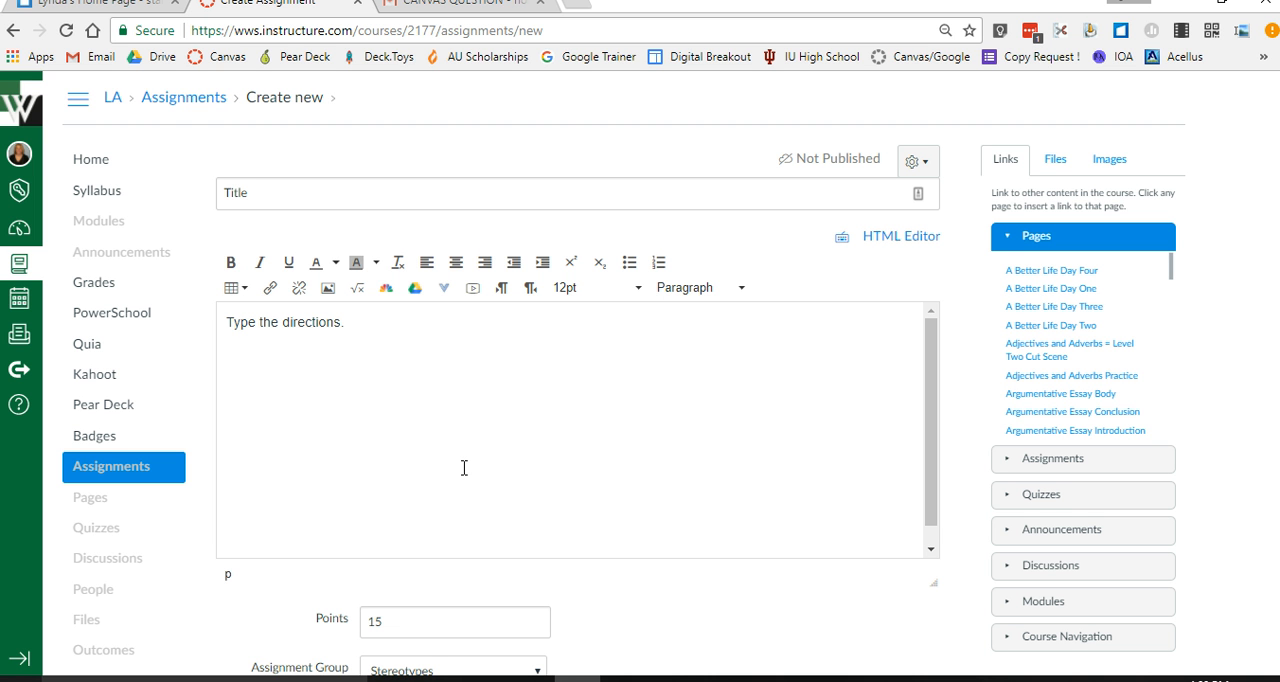
pyautogui.scroll(-3)
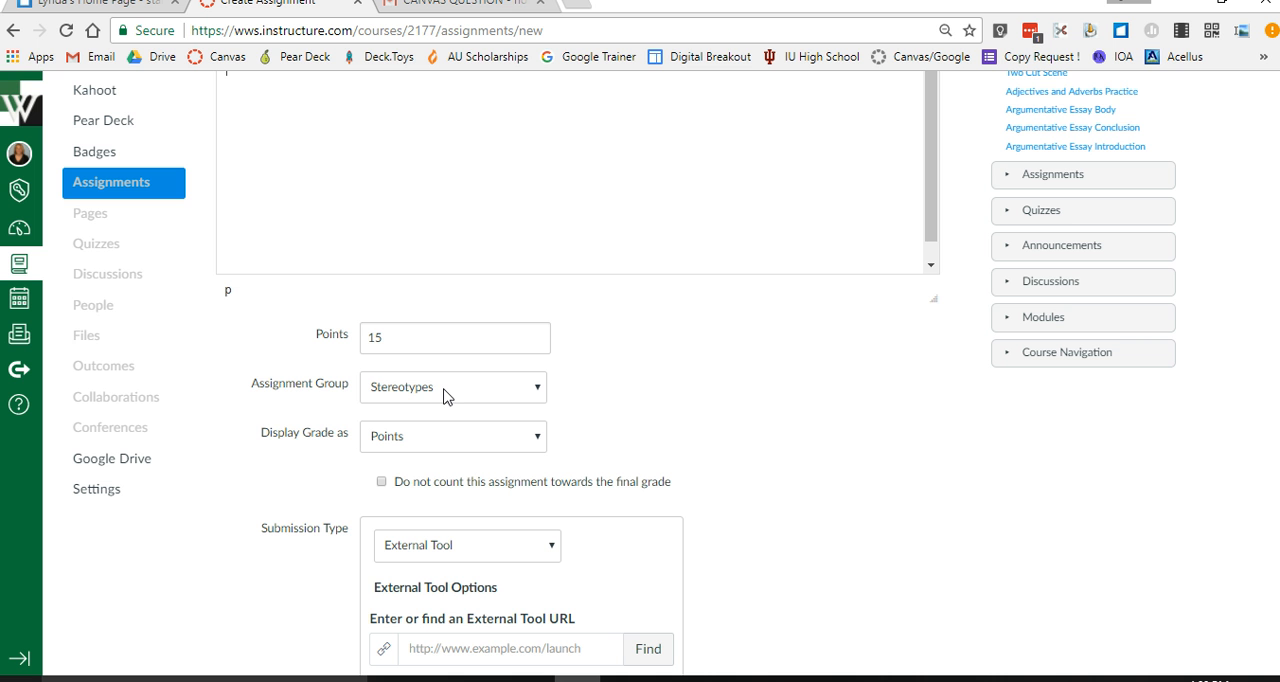
pyautogui.moveTo(716, 490)
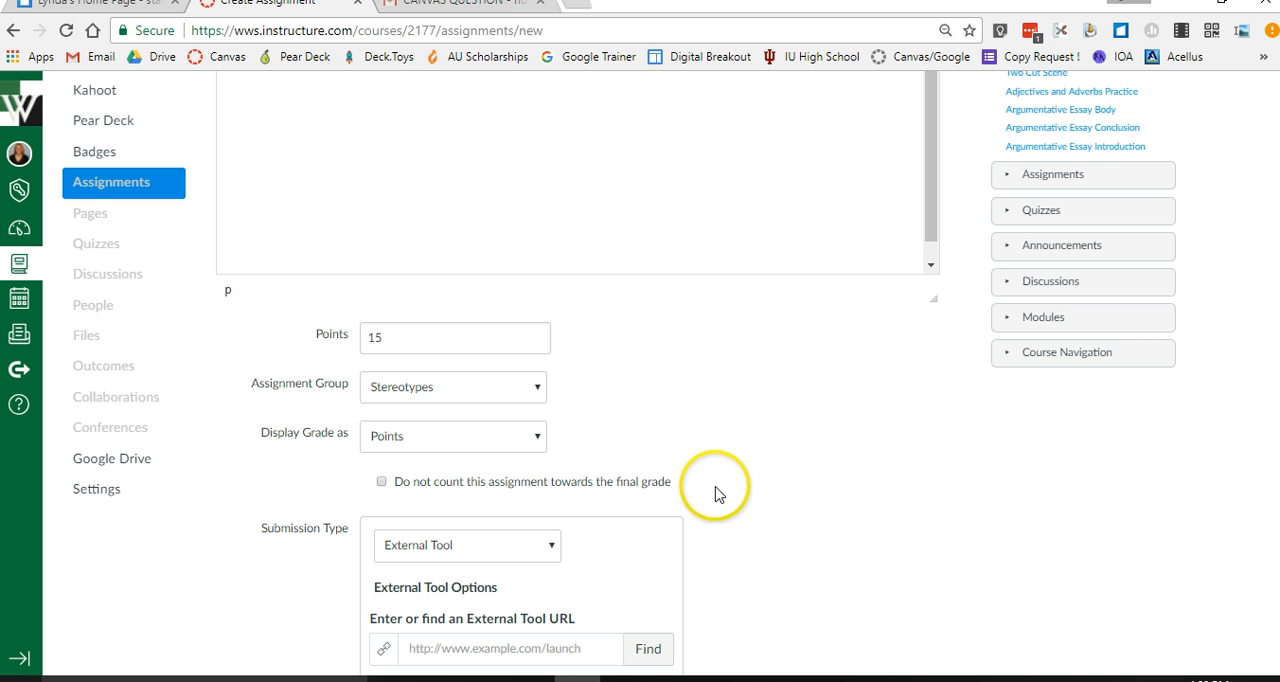
pyautogui.click(466, 545)
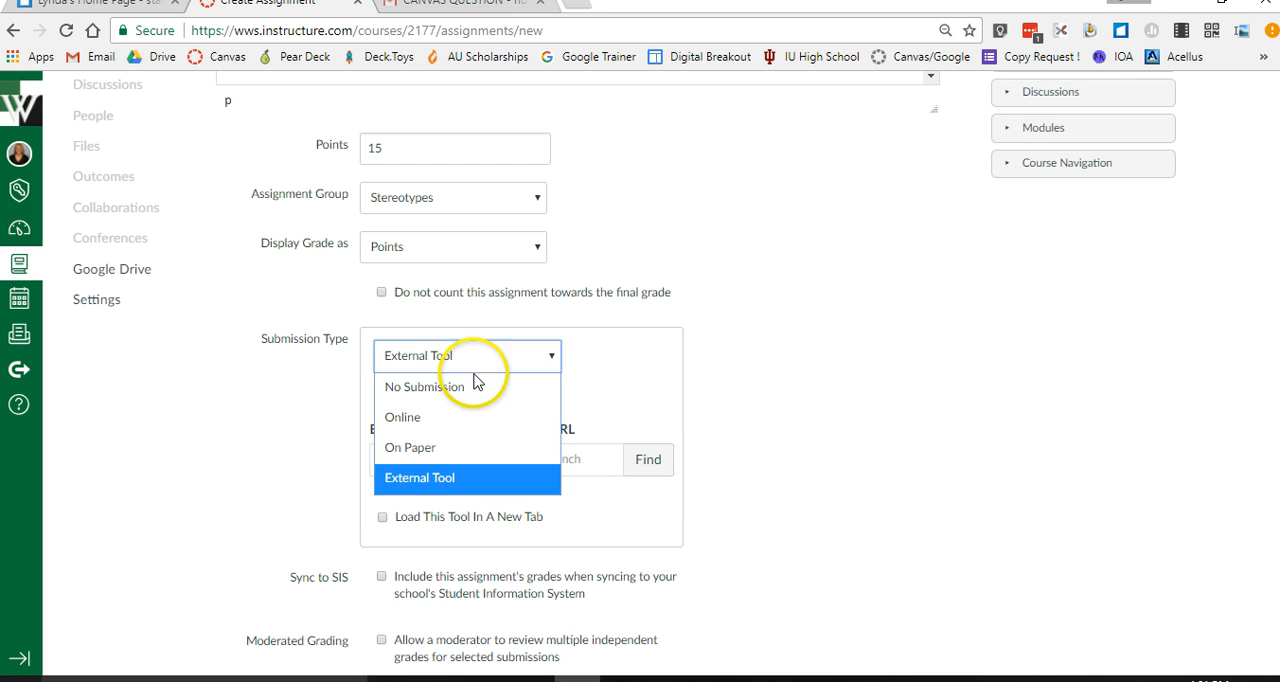
pyautogui.click(402, 417)
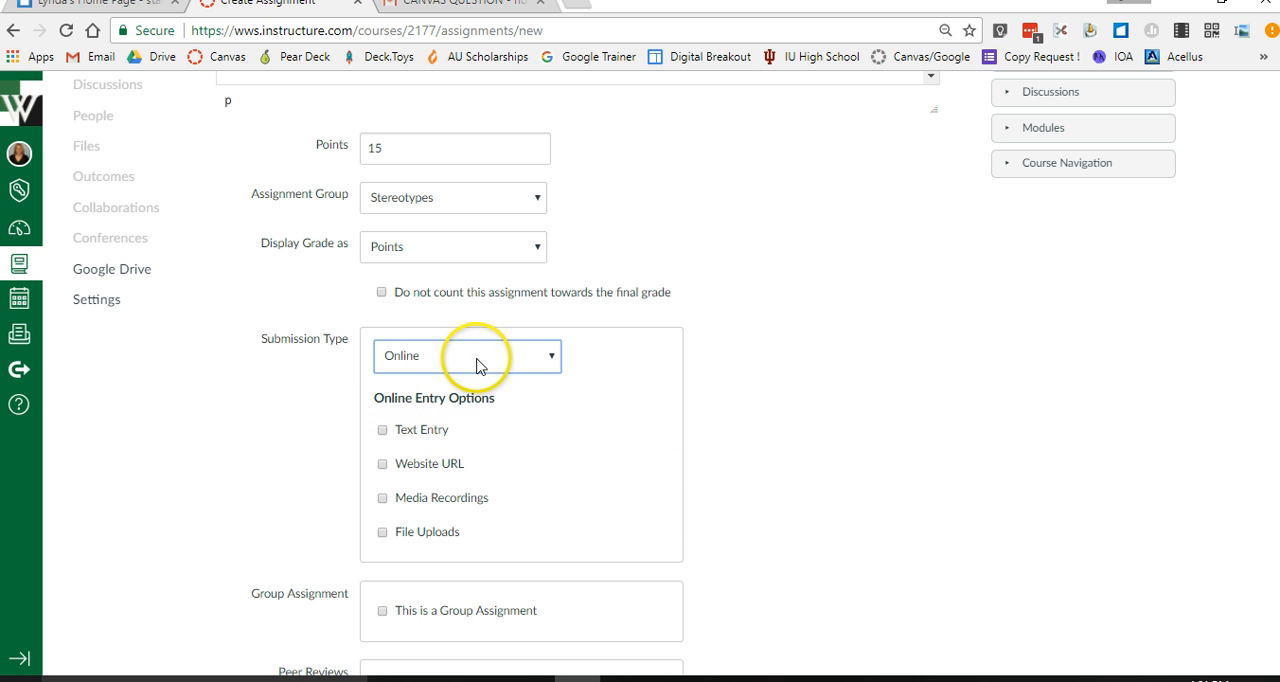
pyautogui.moveTo(555, 361)
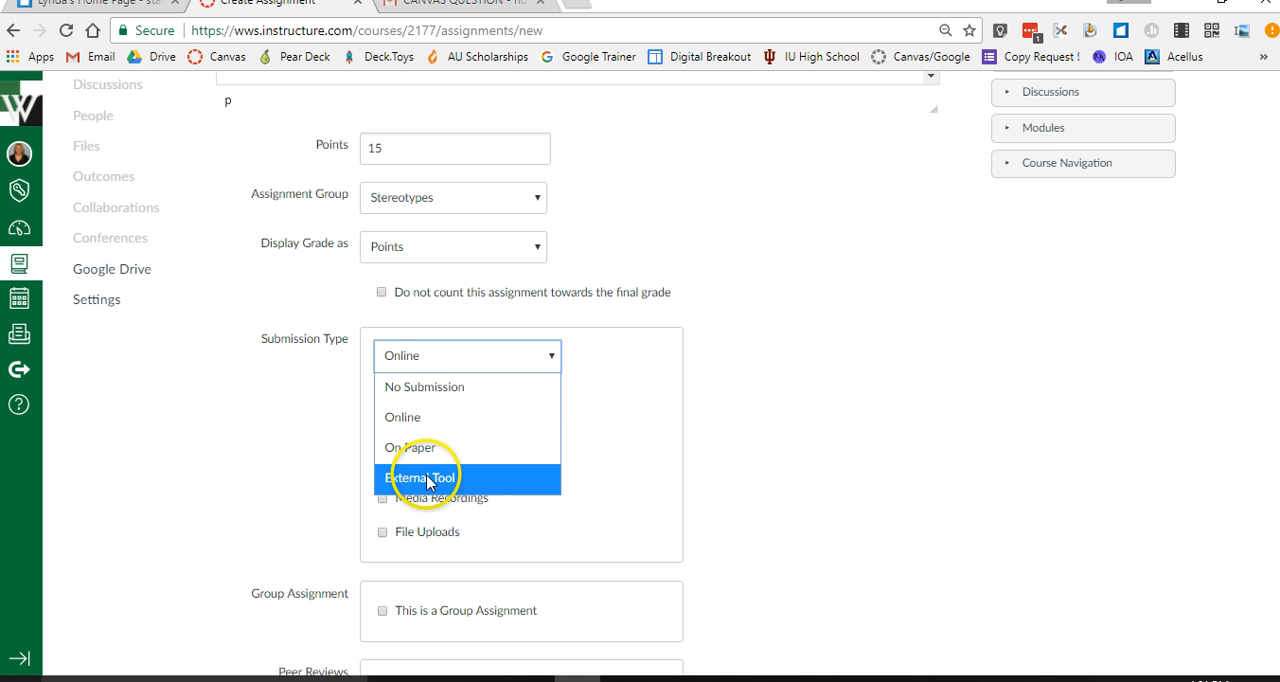
pyautogui.click(421, 477)
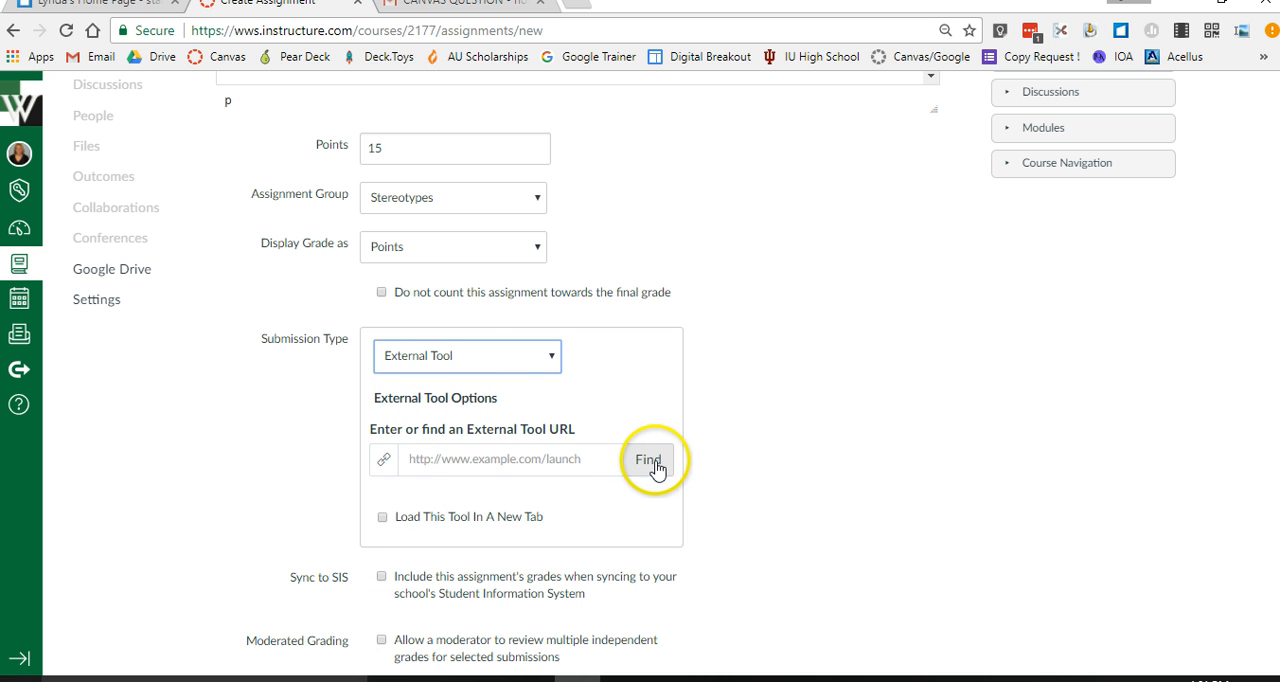
# Open the external tools list and scroll toward Google Docs Cloud Assignment.
pyautogui.click(647, 459)
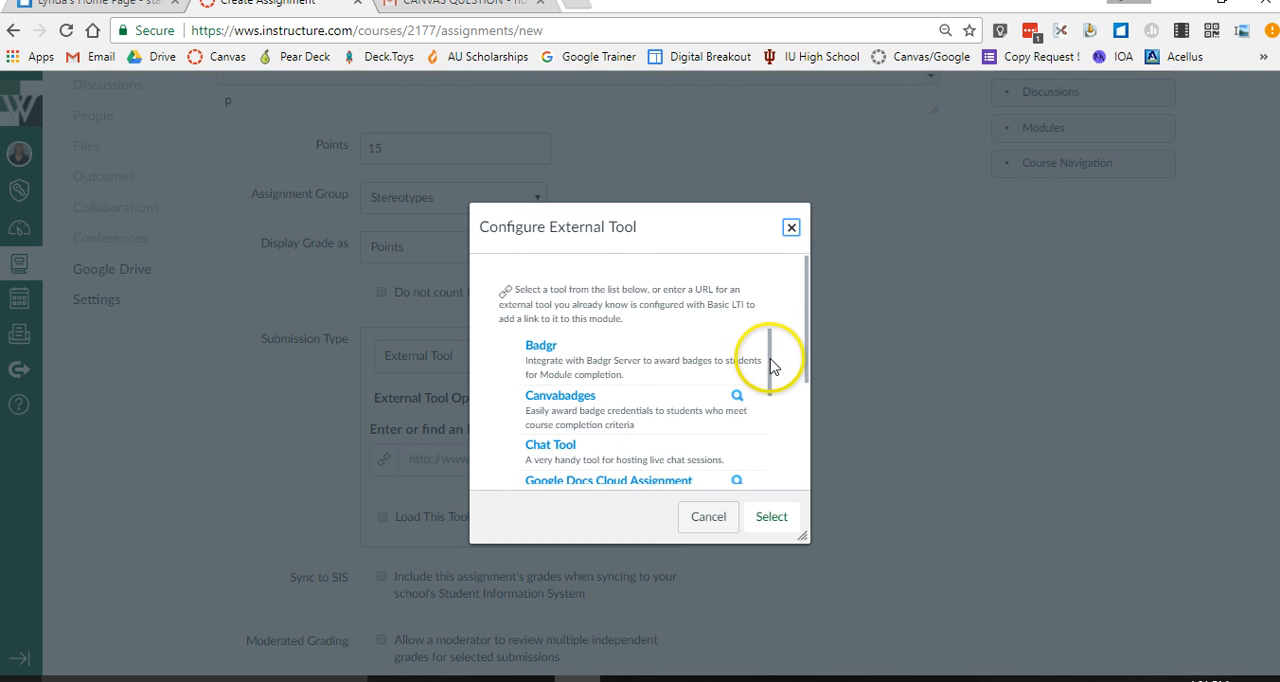
pyautogui.scroll(-3)
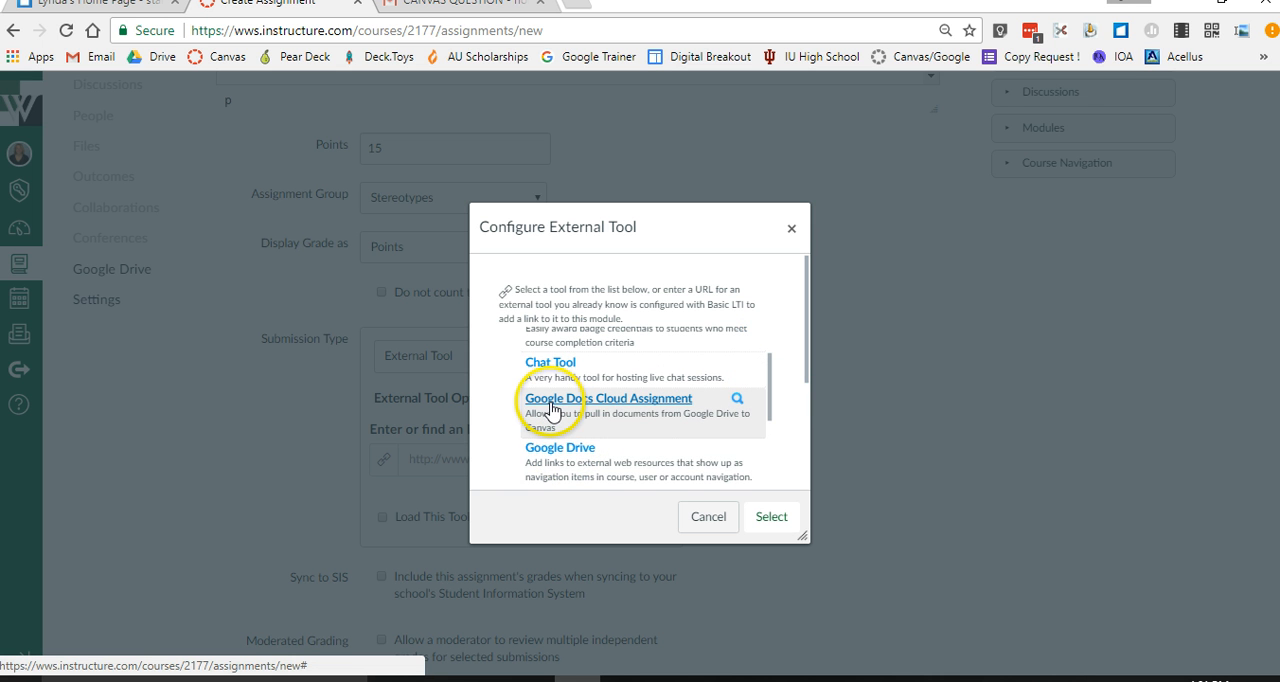
pyautogui.moveTo(658, 412)
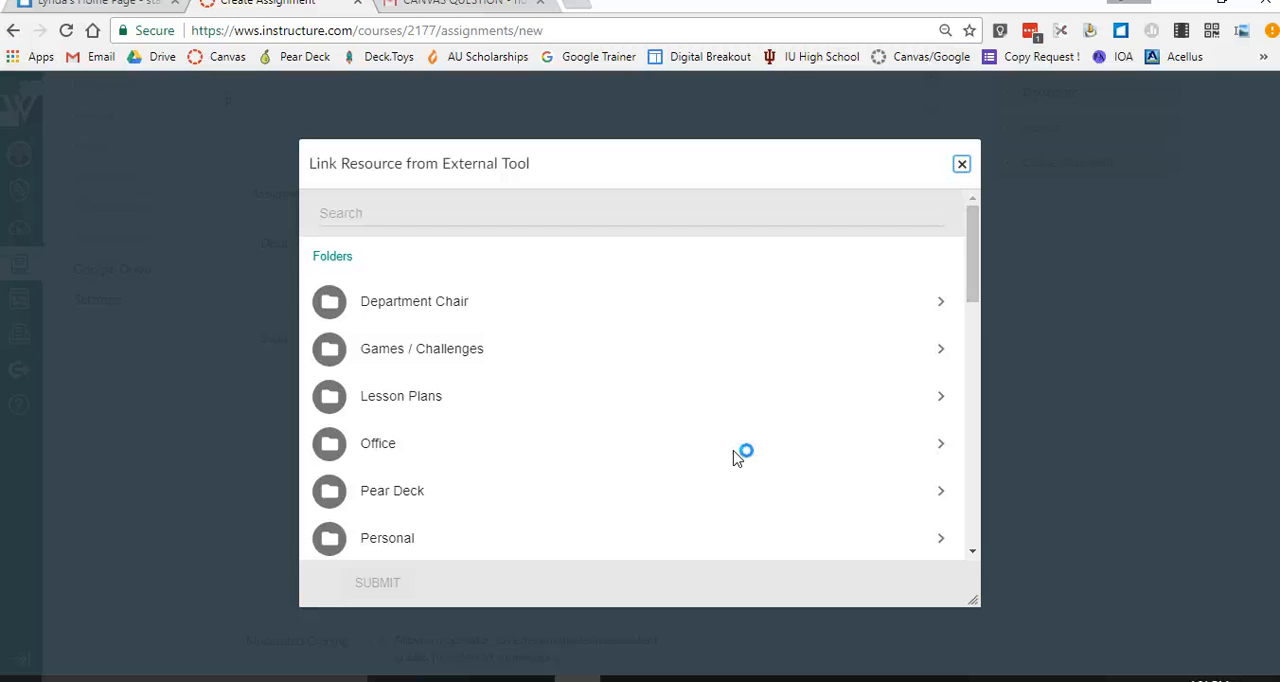
pyautogui.moveTo(735, 460)
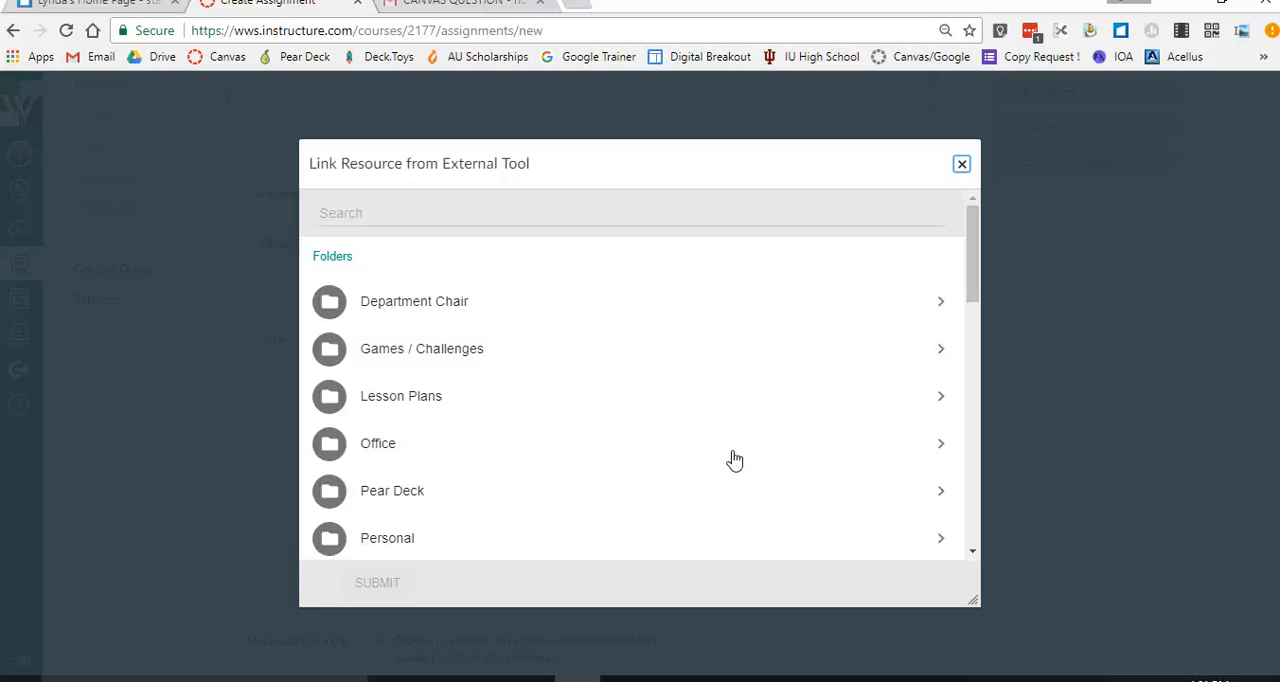
pyautogui.moveTo(832, 390)
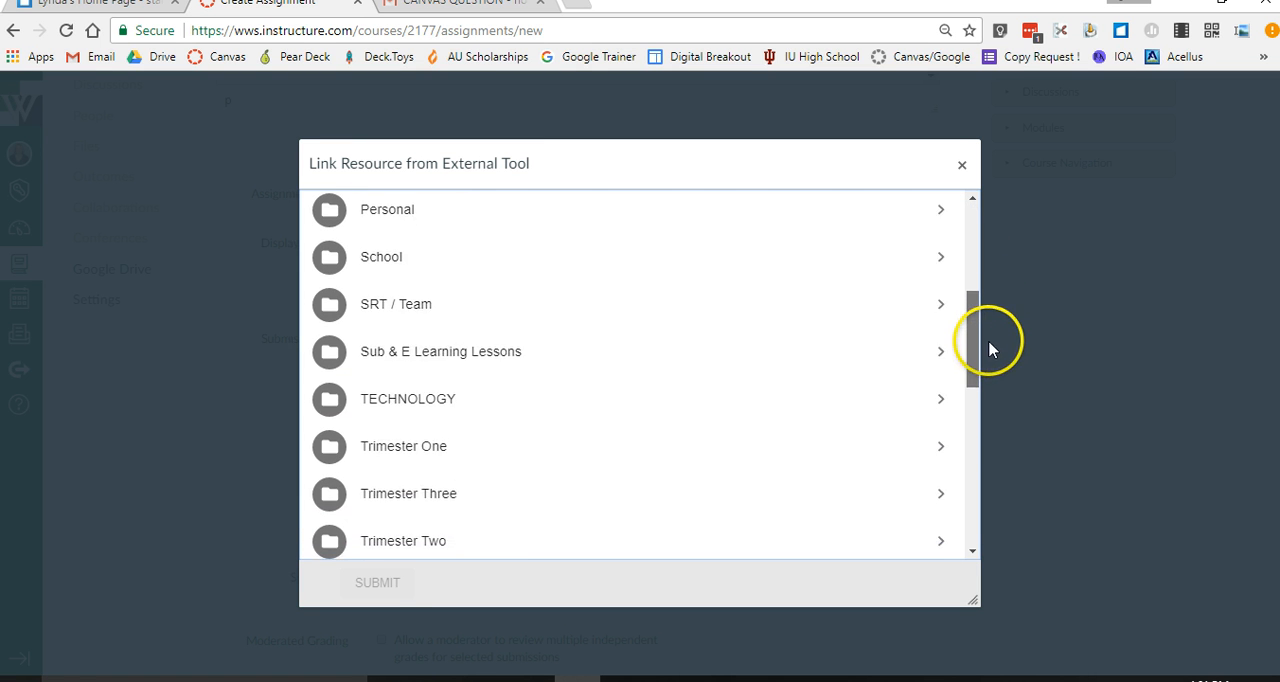
# Select 'Copy of Narrative Writing Draft, Revise and Publish' and confirm the Google Docs Cloud Assignment tool.
pyautogui.scroll(-3)
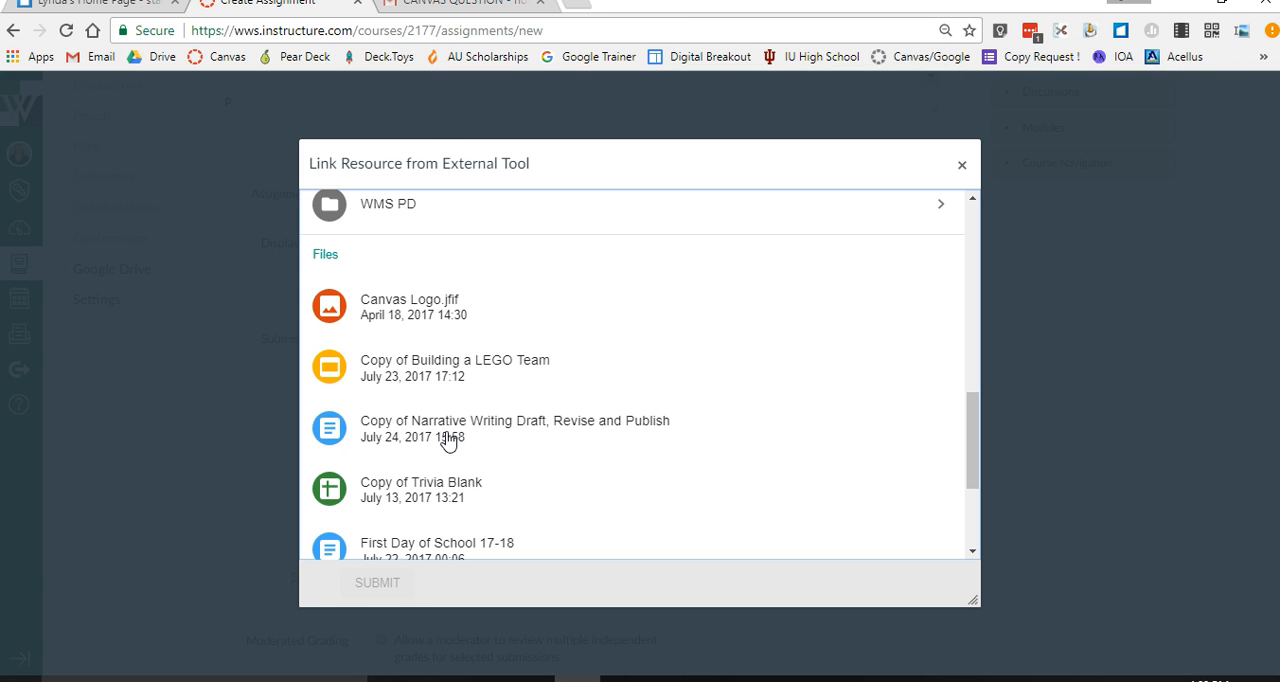
pyautogui.click(514, 427)
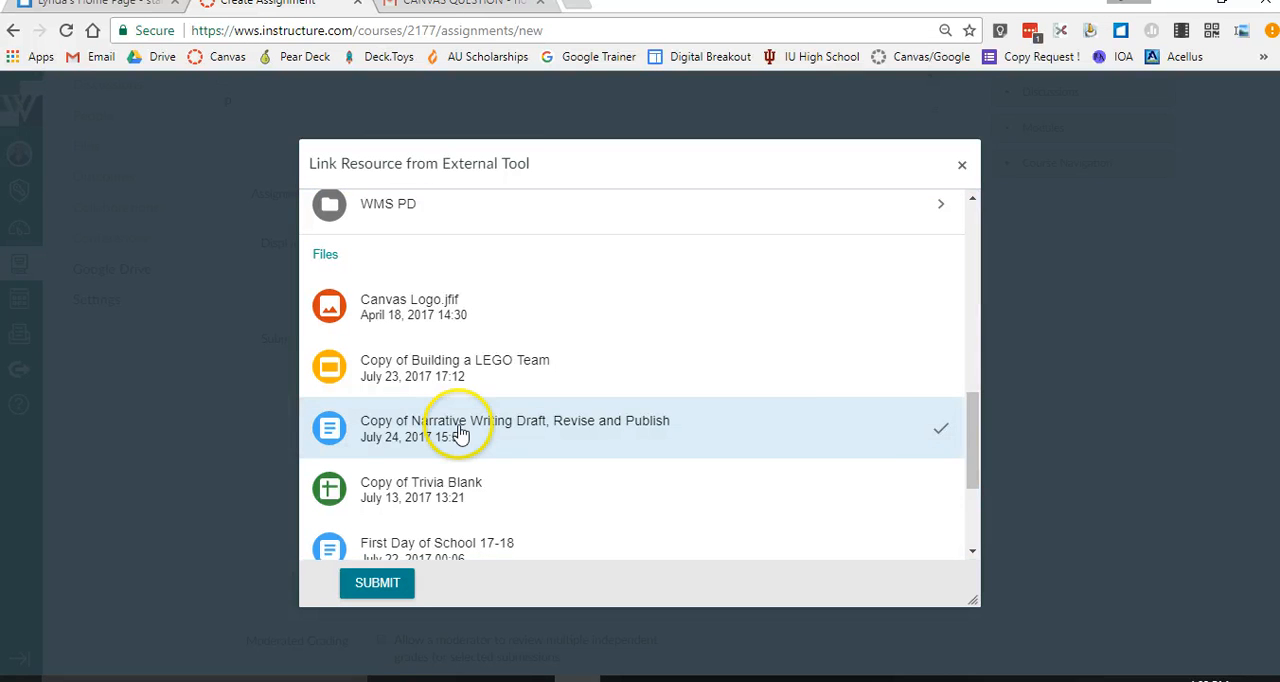
pyautogui.moveTo(377, 582)
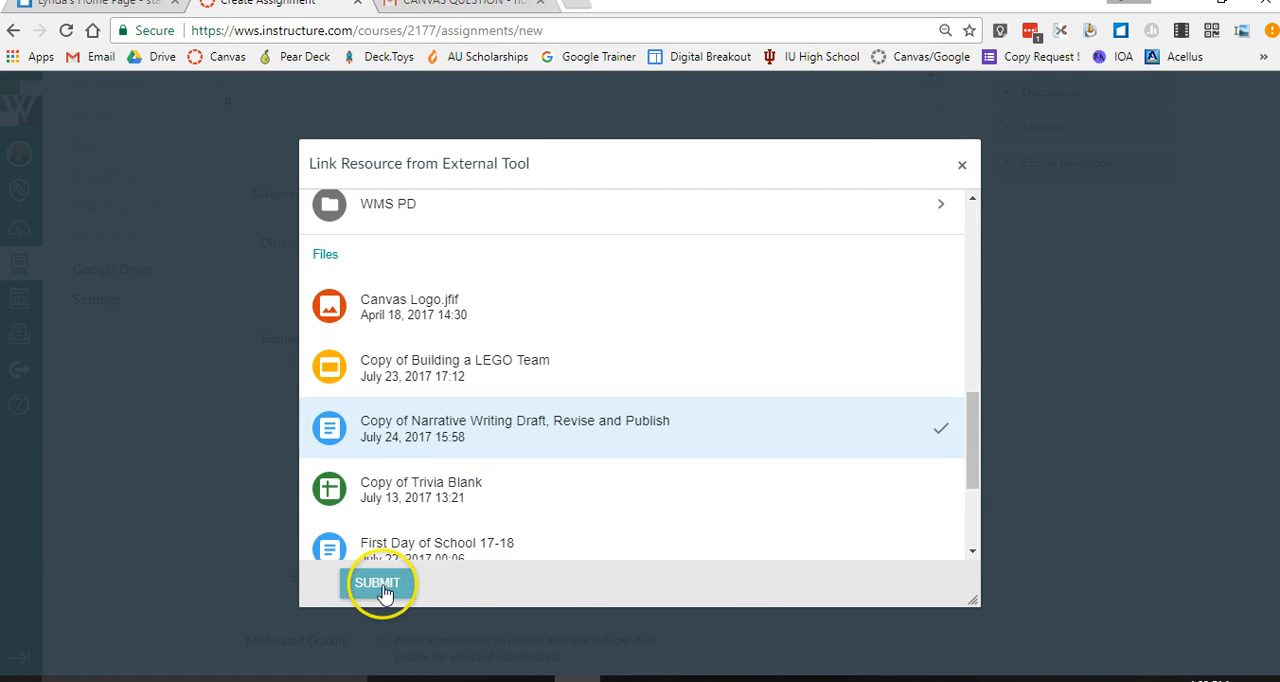
pyautogui.click(378, 582)
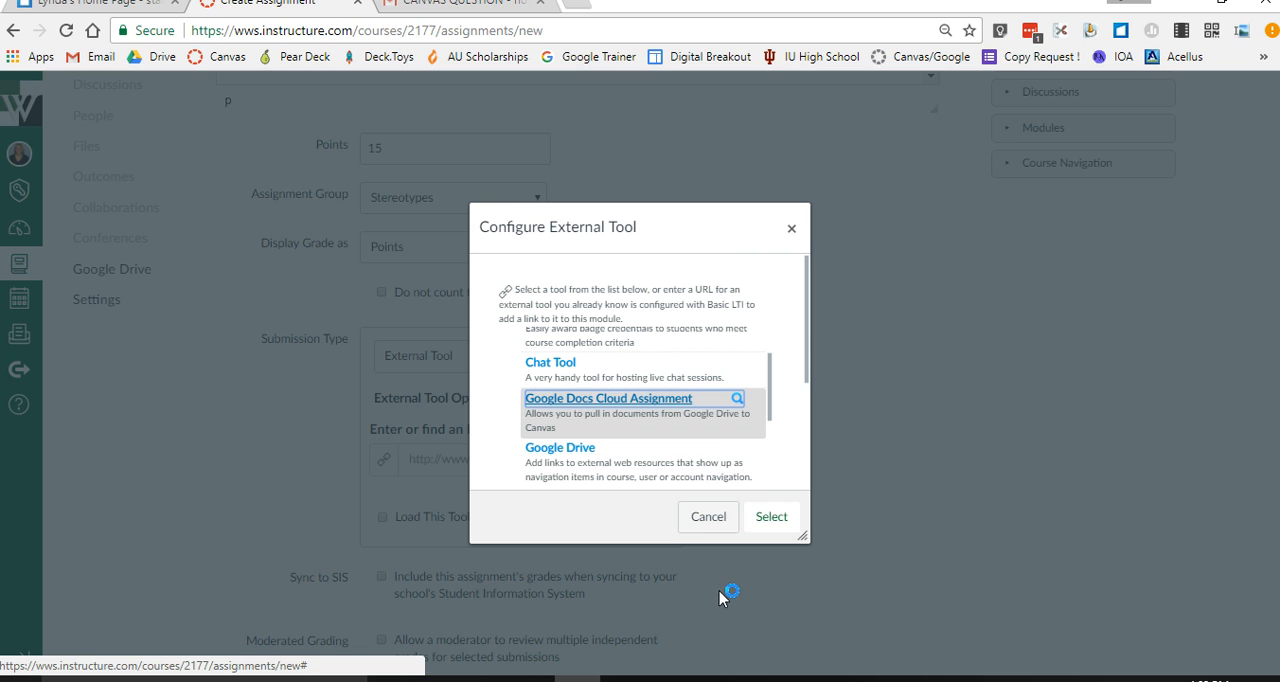
pyautogui.moveTo(771, 516)
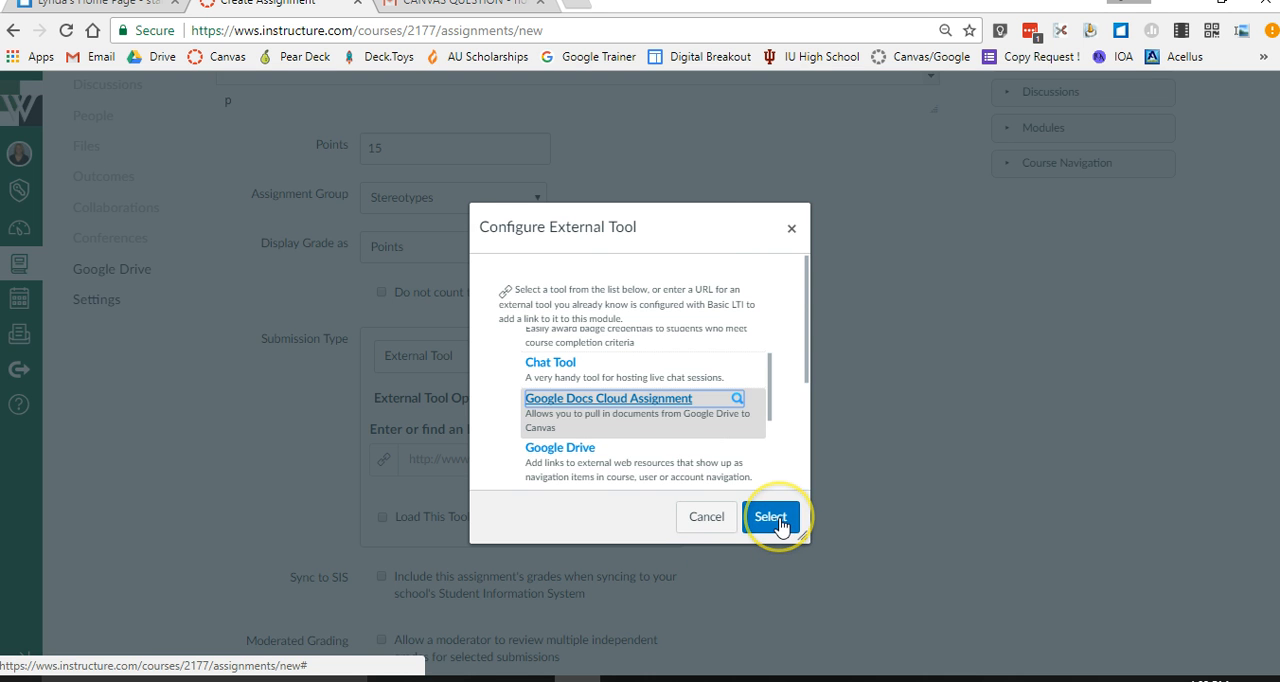
pyautogui.click(771, 516)
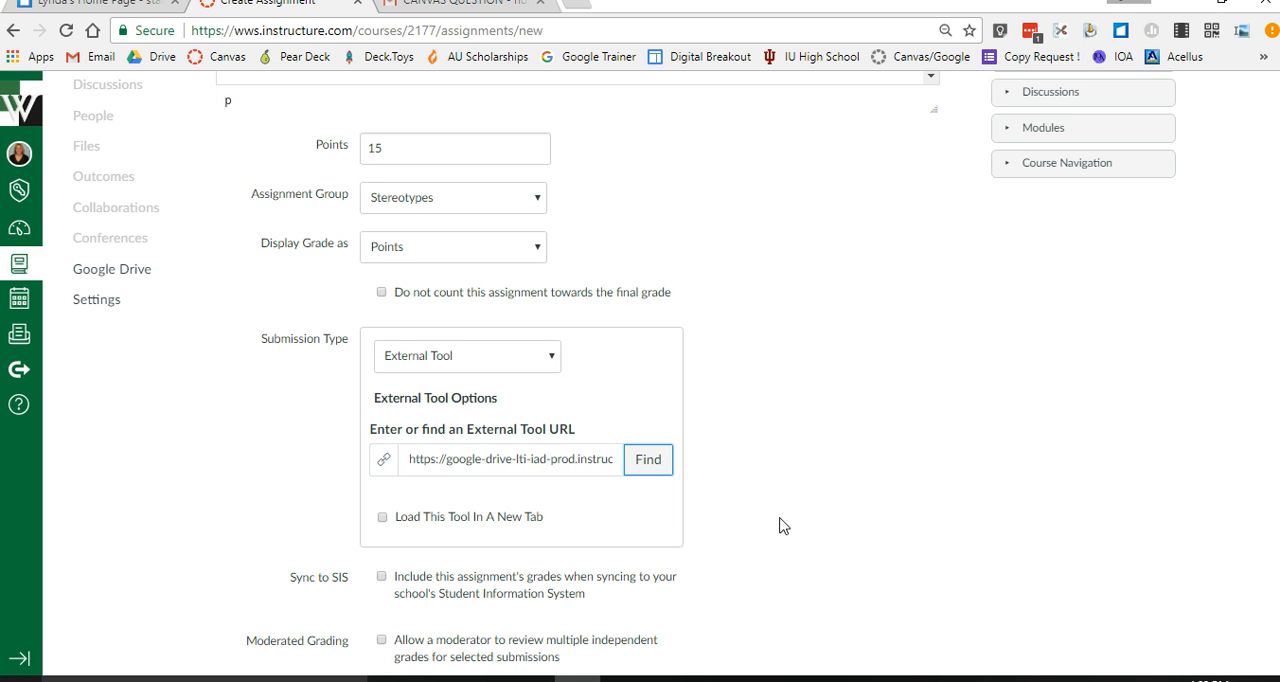
pyautogui.scroll(-3)
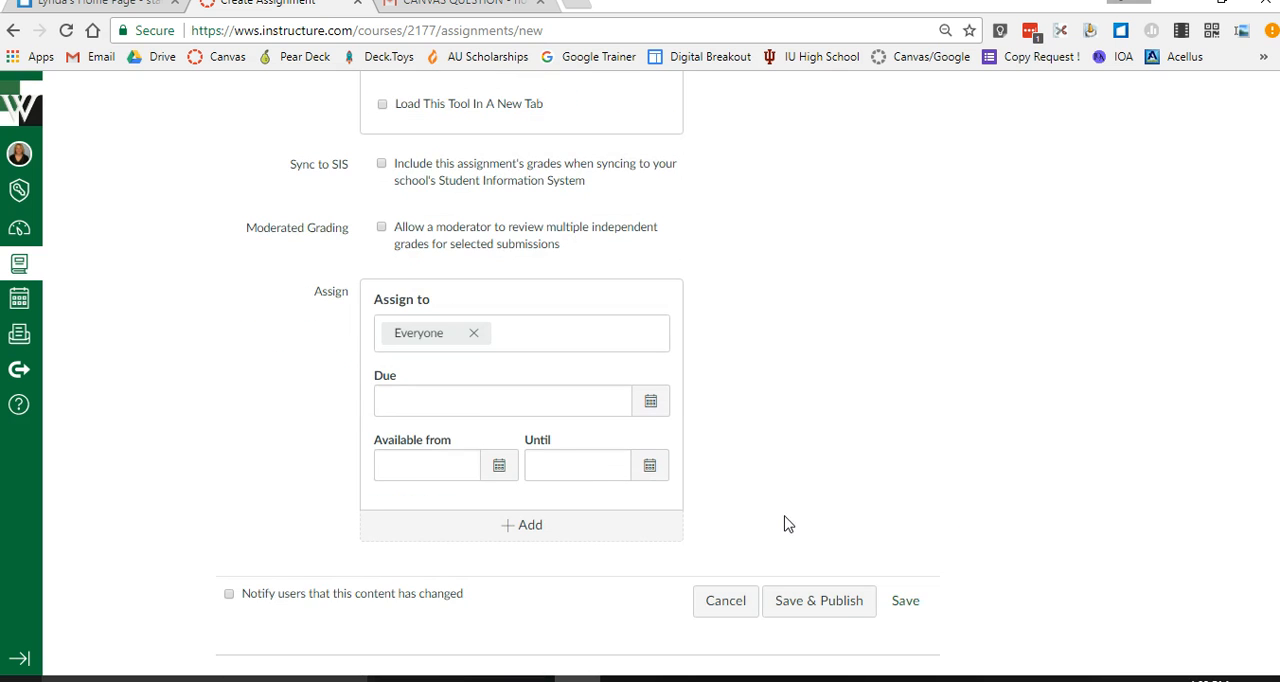
pyautogui.click(905, 600)
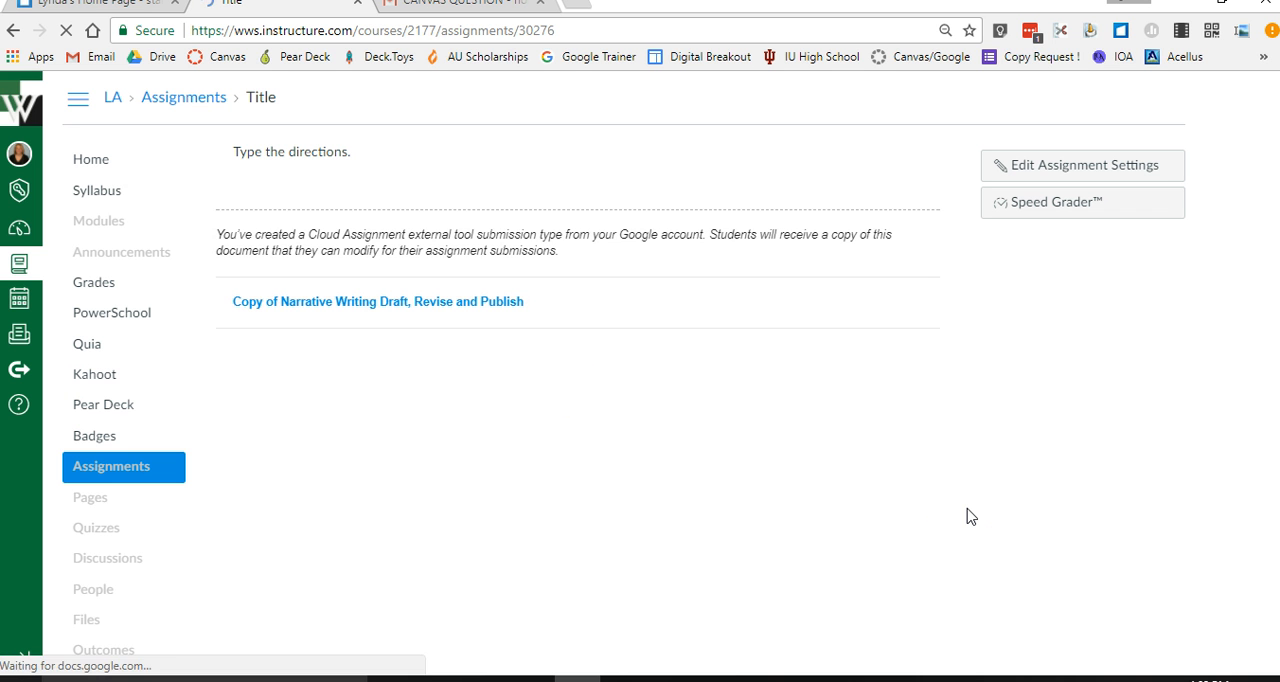
# Let the saved assignment page load the embedded Narrative Writing document preview.
pyautogui.click(378, 301)
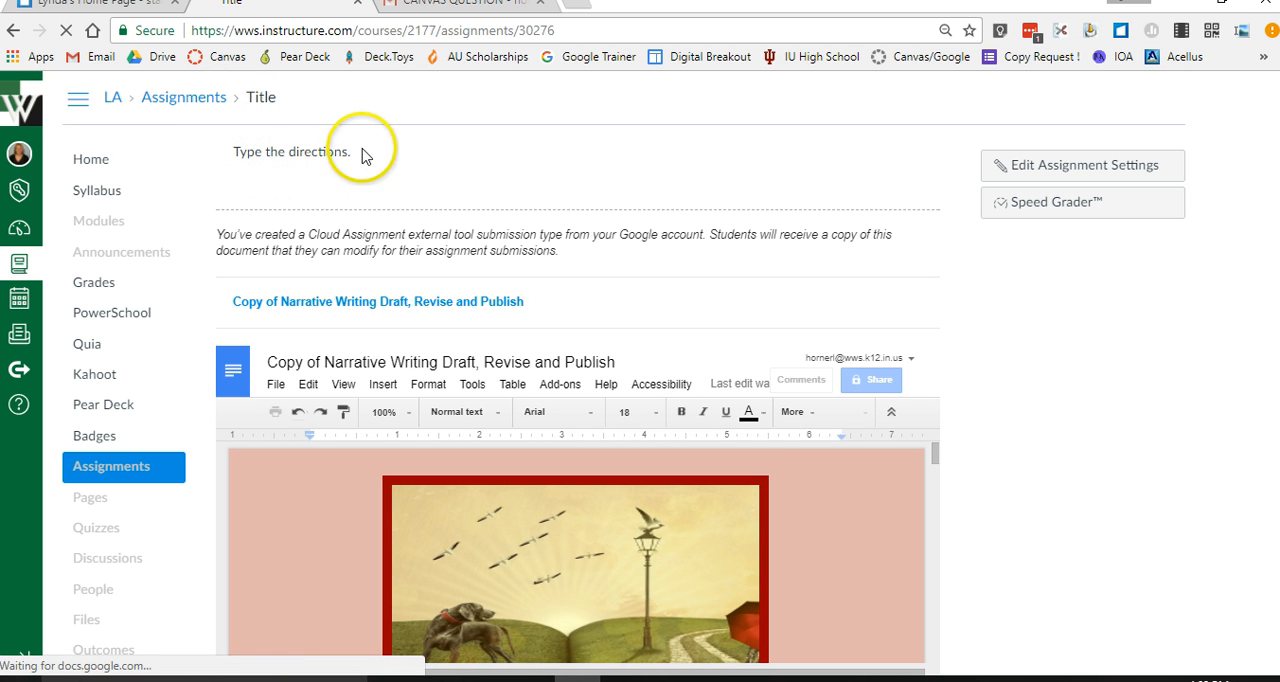
pyautogui.moveTo(315, 197)
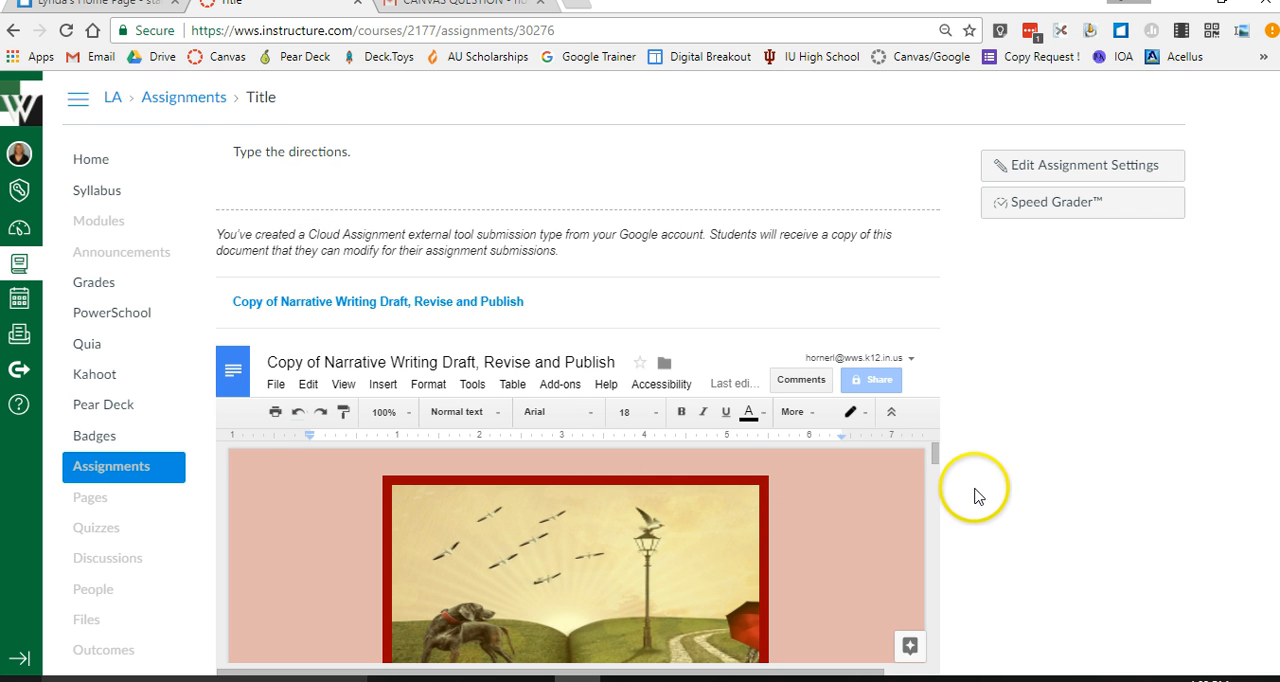
pyautogui.scroll(-3)
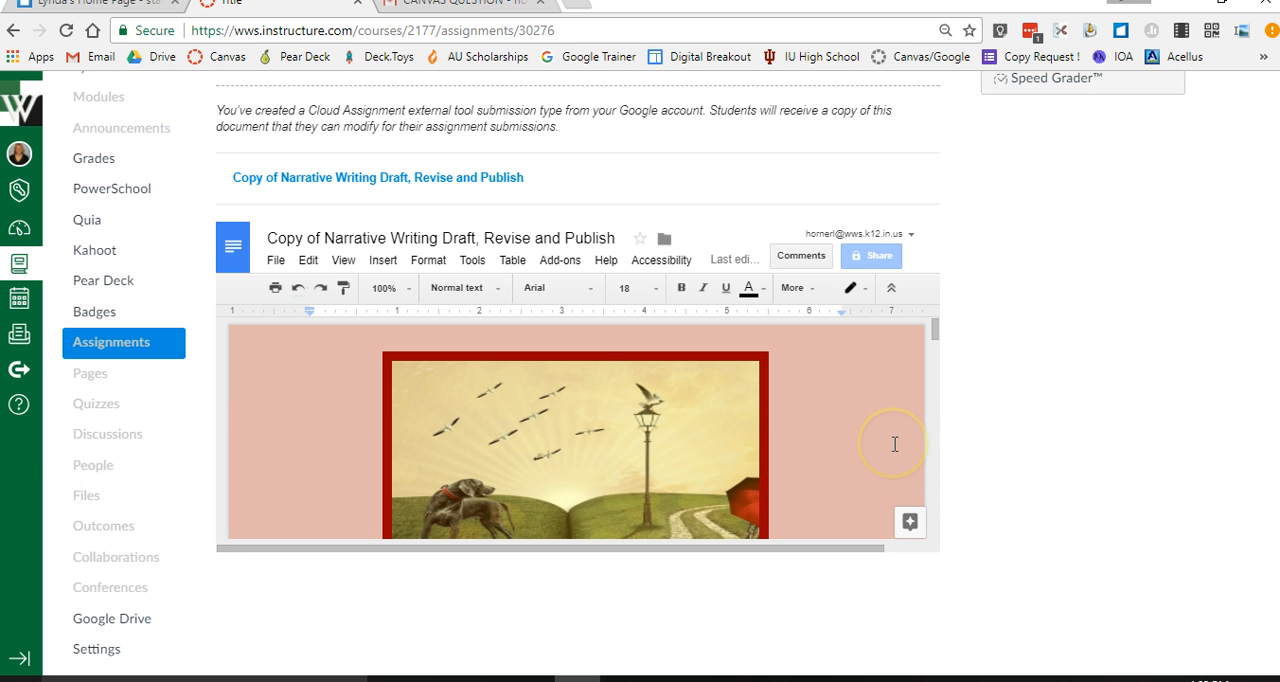
pyautogui.moveTo(950, 560)
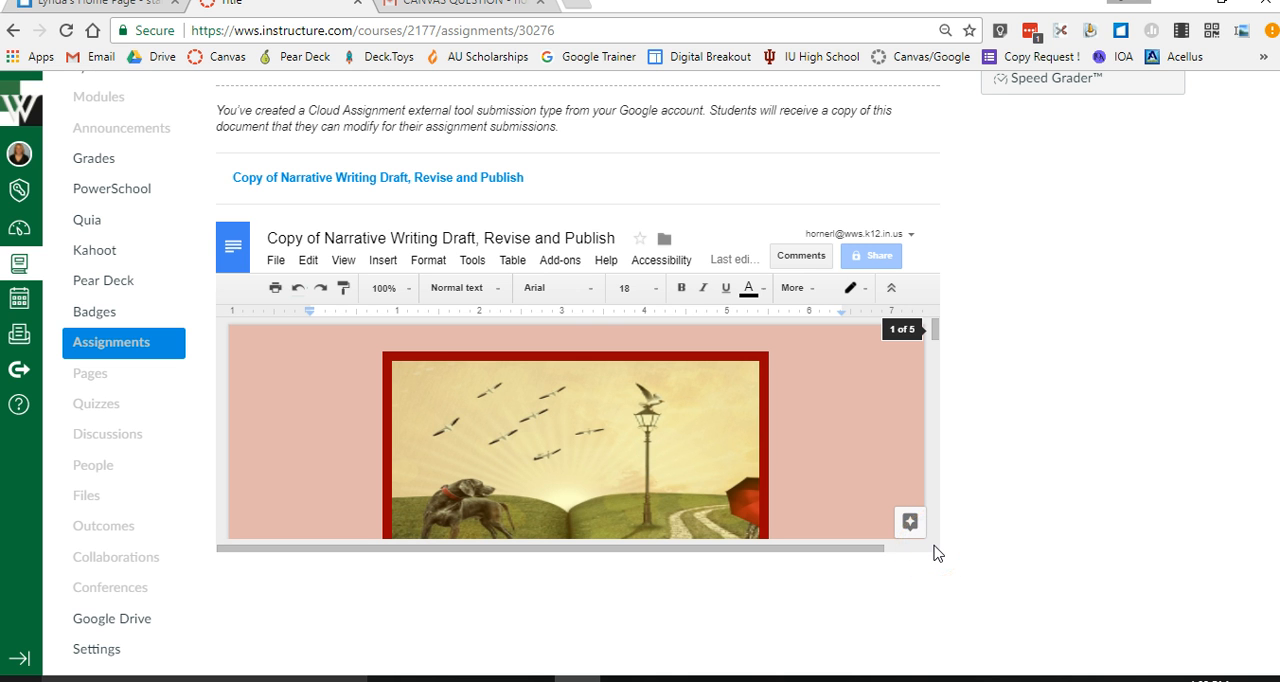
pyautogui.moveTo(825, 488)
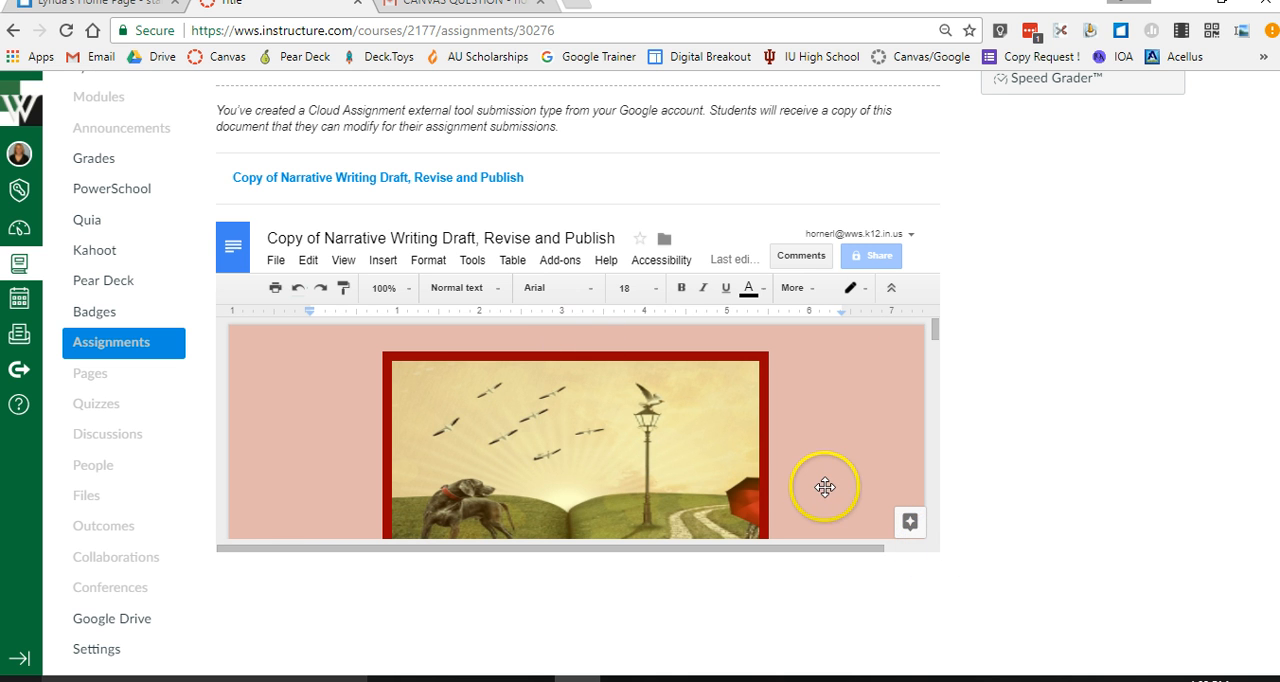
pyautogui.moveTo(805, 485)
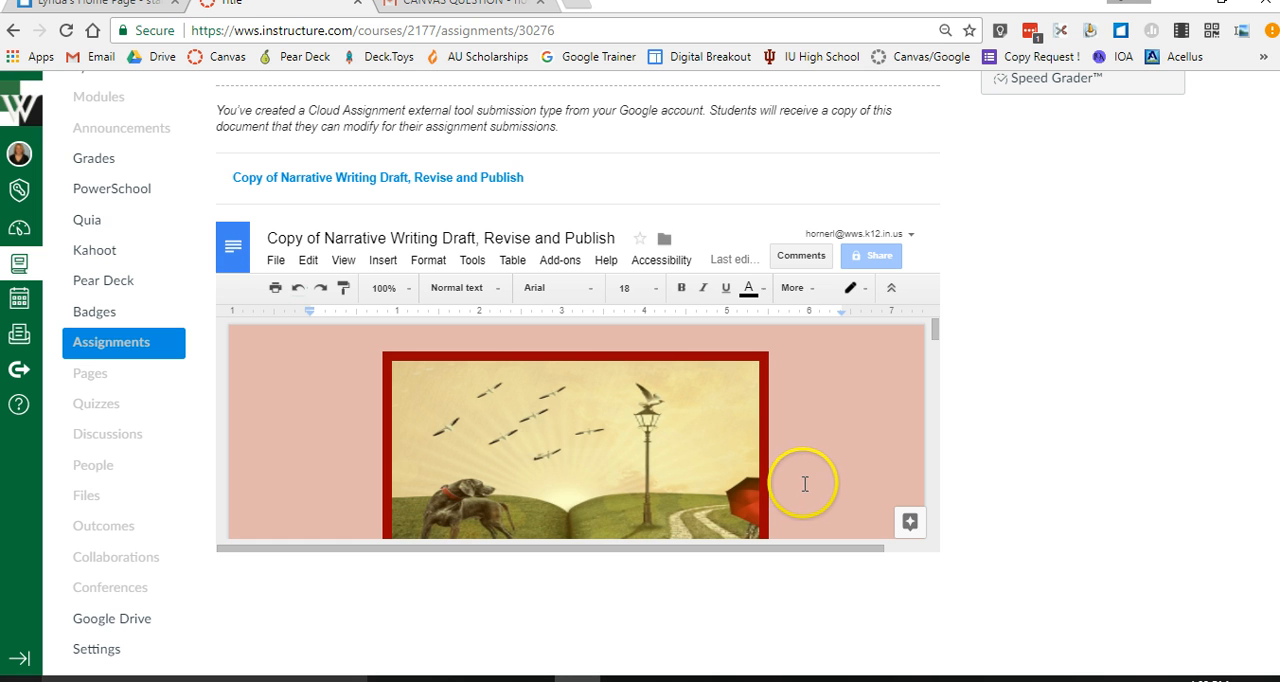
pyautogui.moveTo(218, 203)
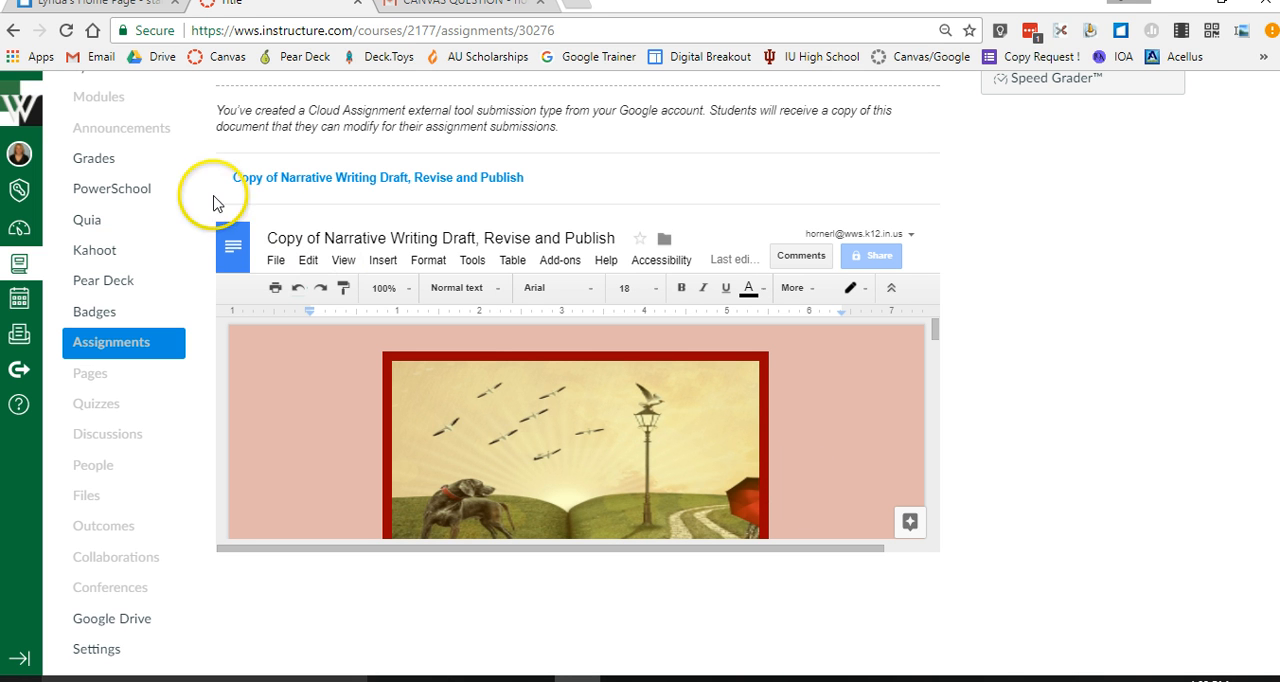
pyautogui.moveTo(245, 200)
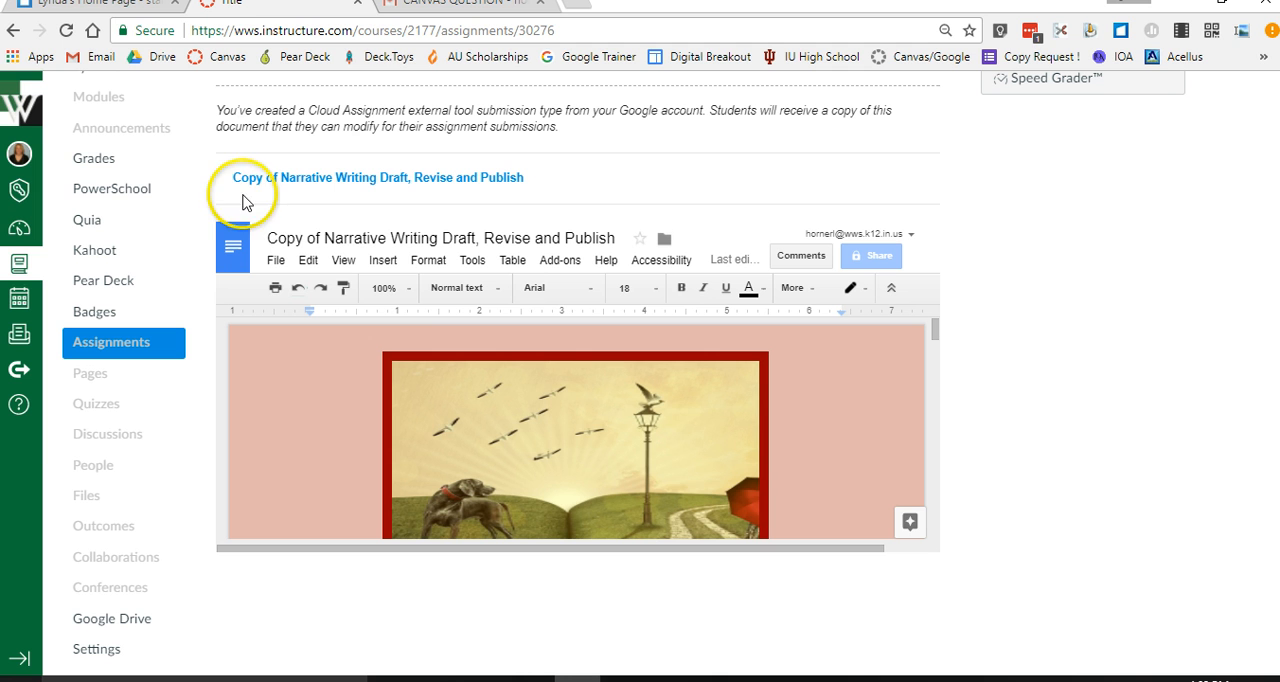
pyautogui.moveTo(676, 446)
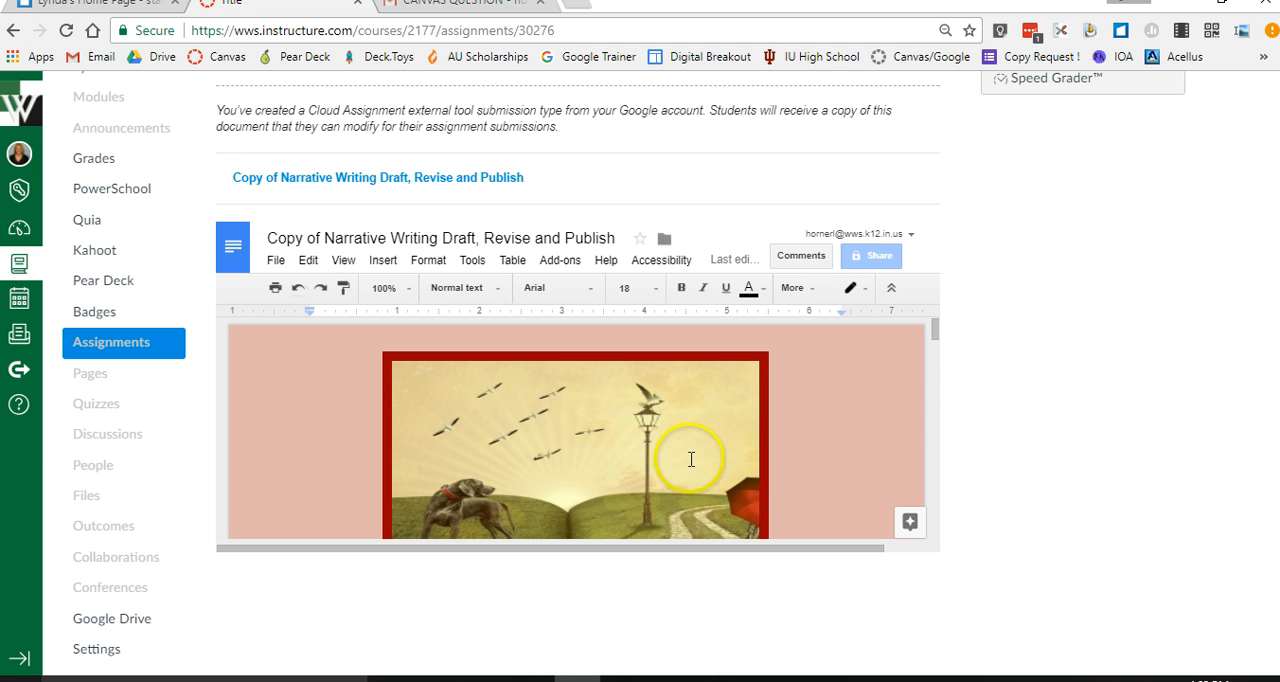
# Scroll the embedded document down to the 'Finally: Revise your narrative' step.
pyautogui.scroll(-3)
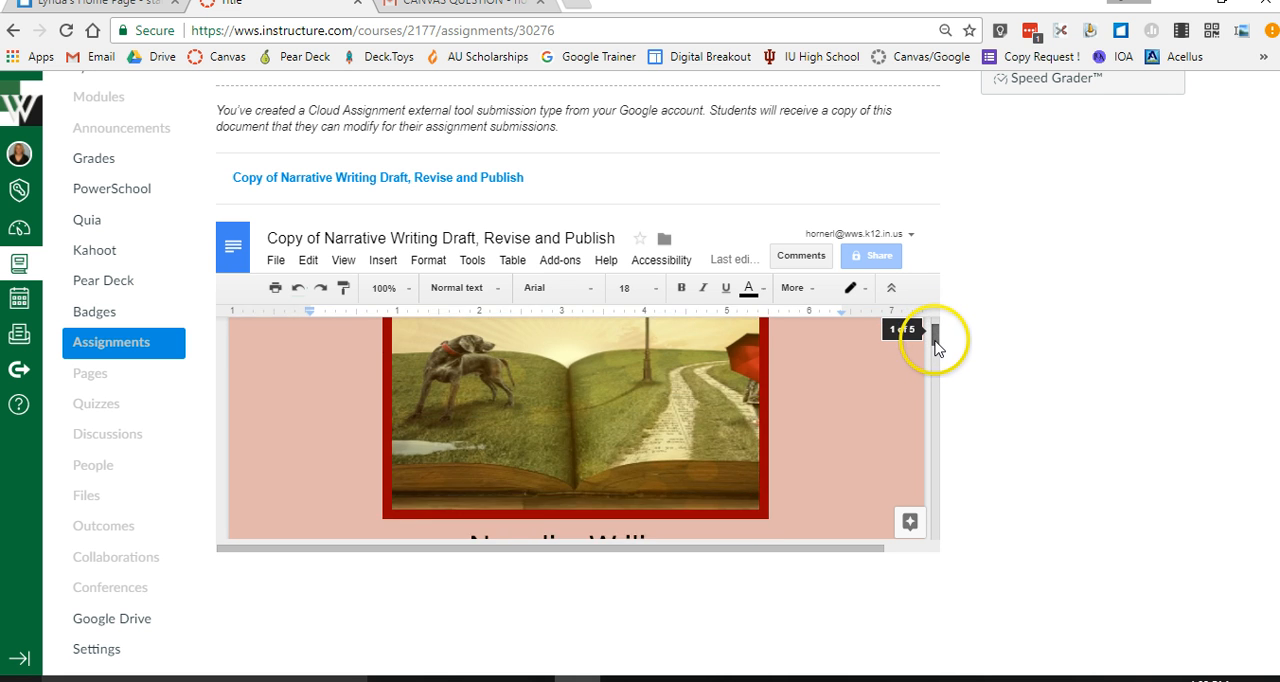
pyautogui.scroll(-3)
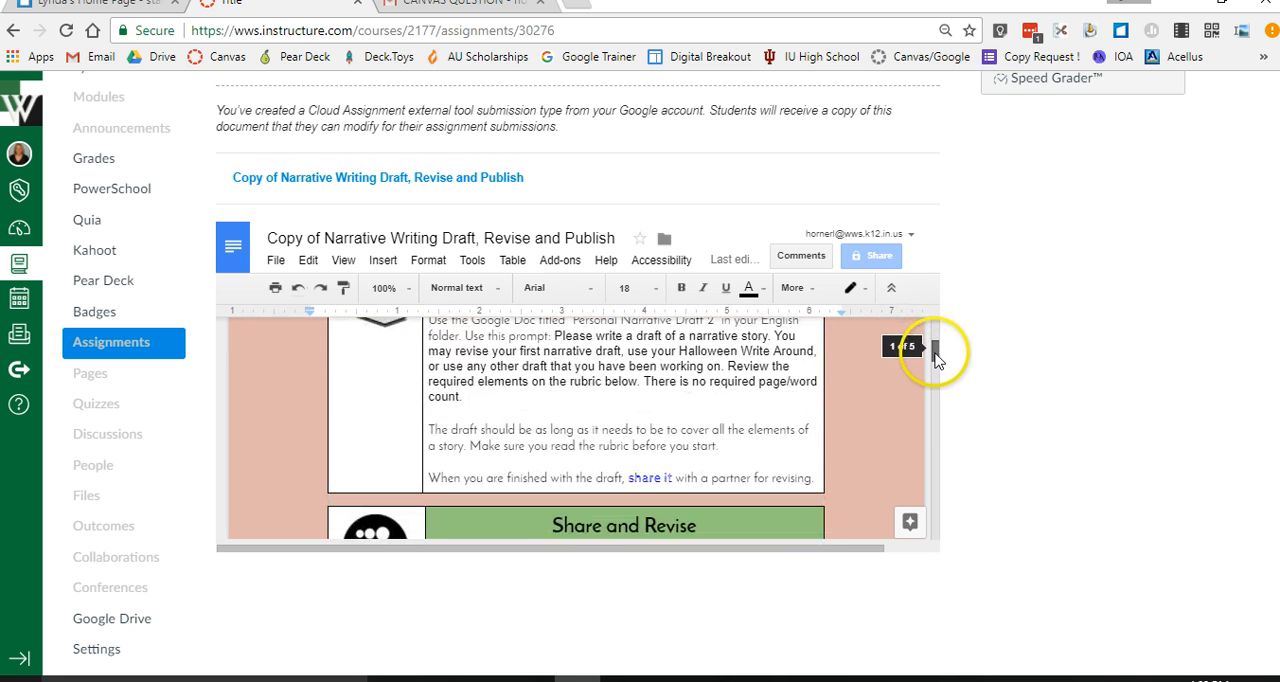
pyautogui.scroll(-3)
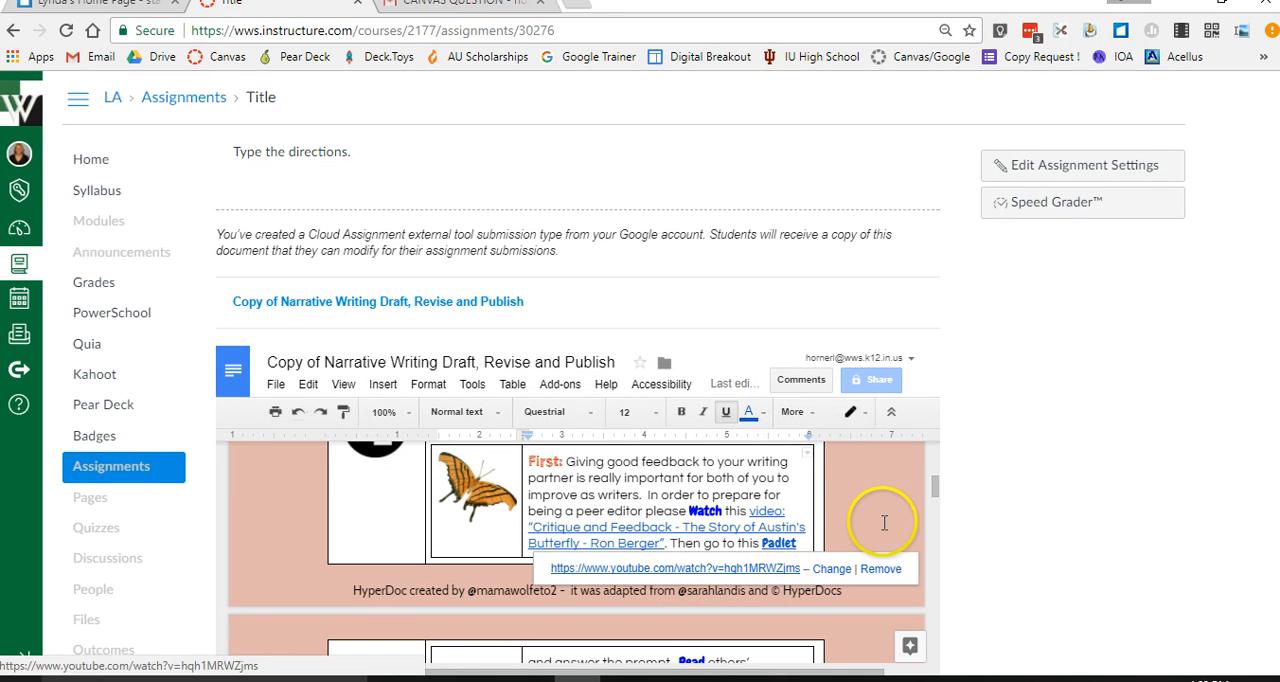
pyautogui.scroll(-3)
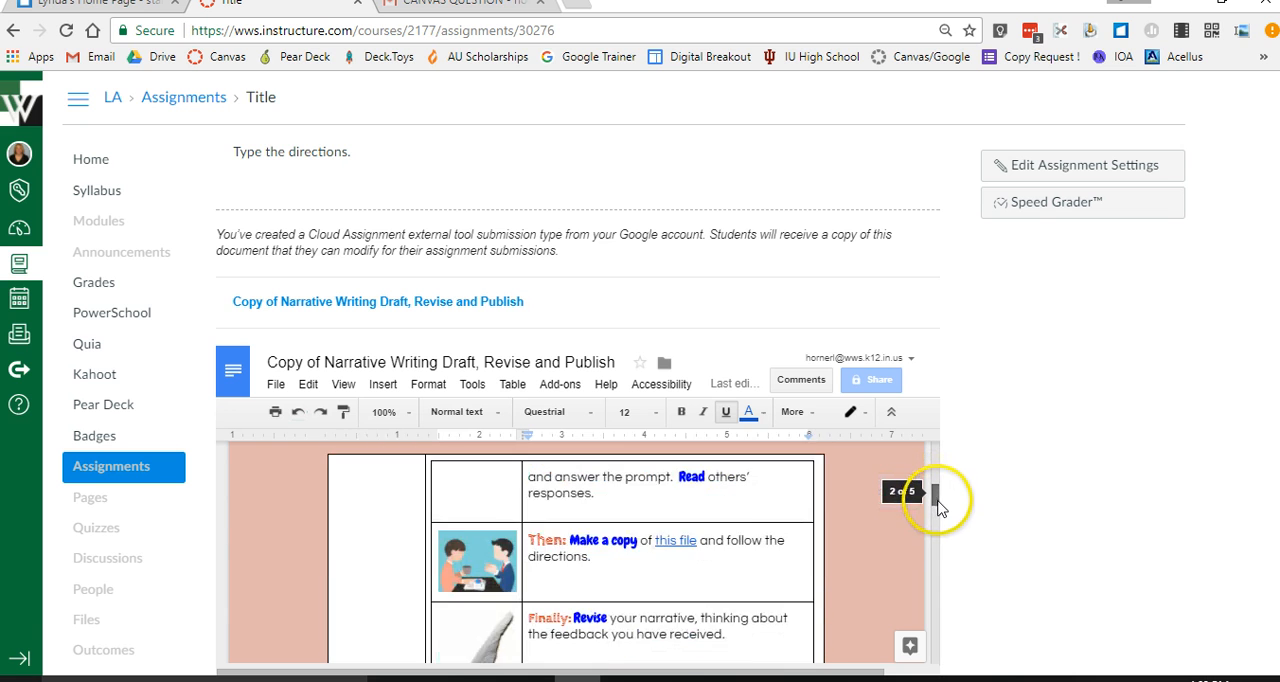
pyautogui.scroll(-3)
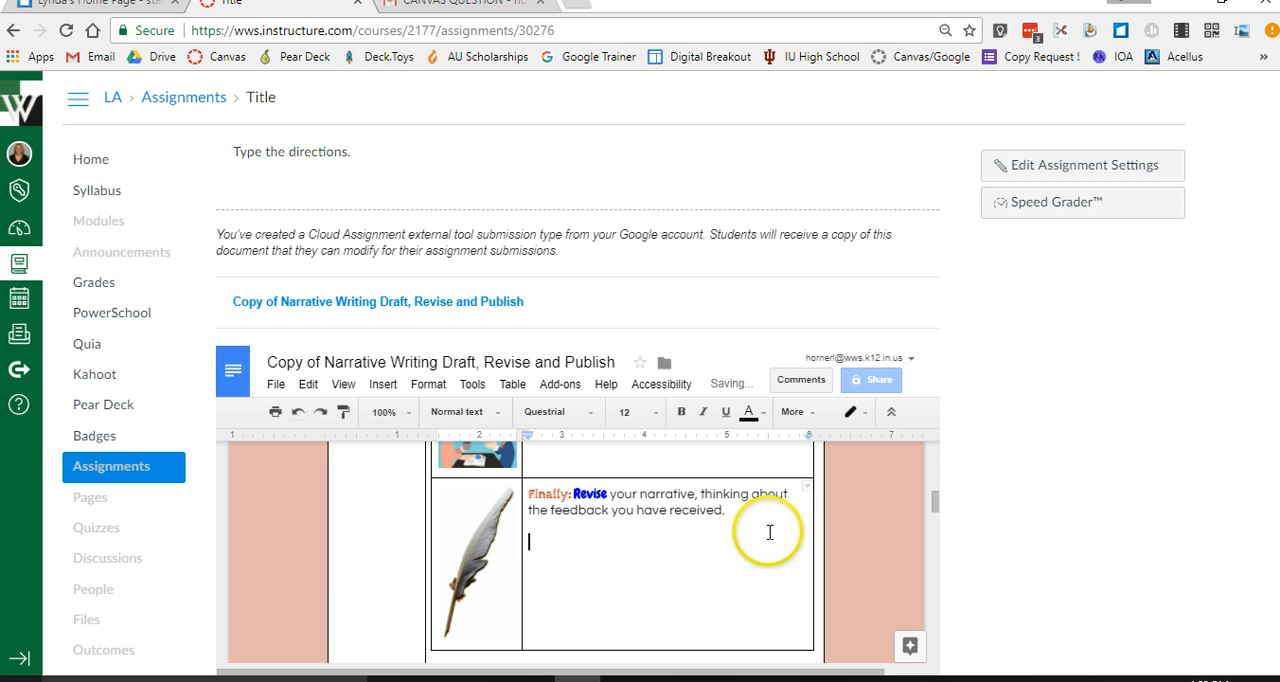
# Type 'Answer some questions.' under the Revise step.
pyautogui.write('Answer so')
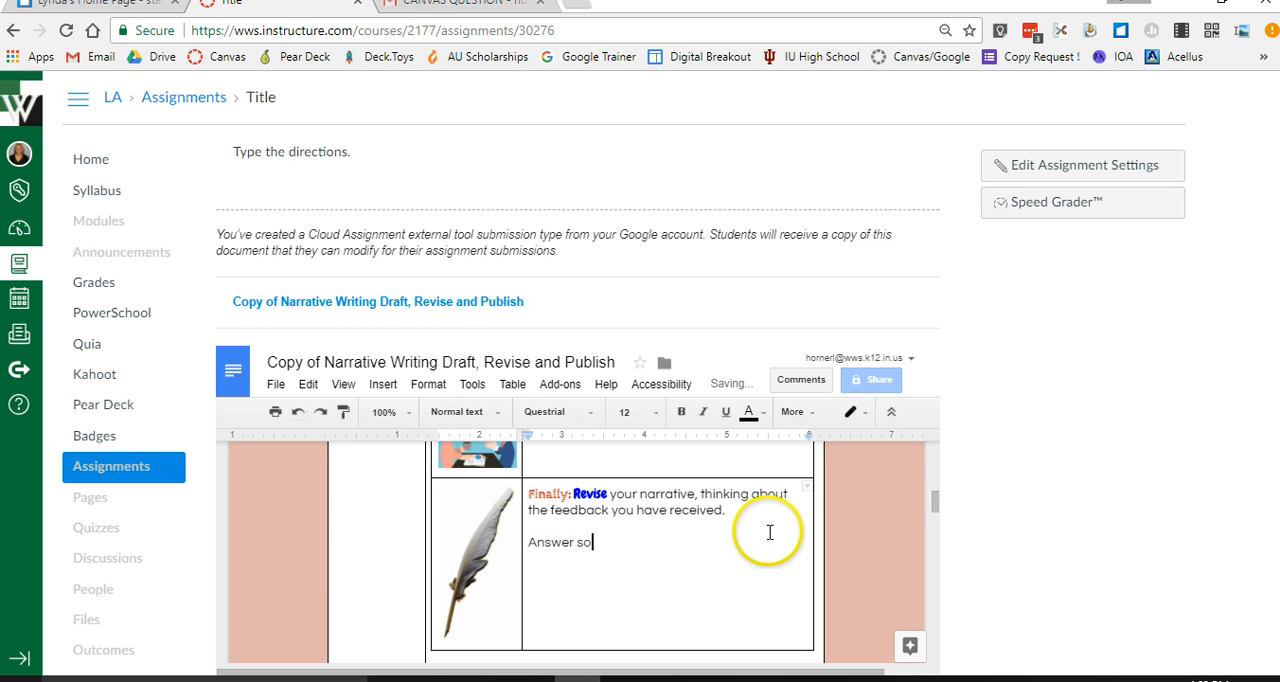
pyautogui.write('me questions.')
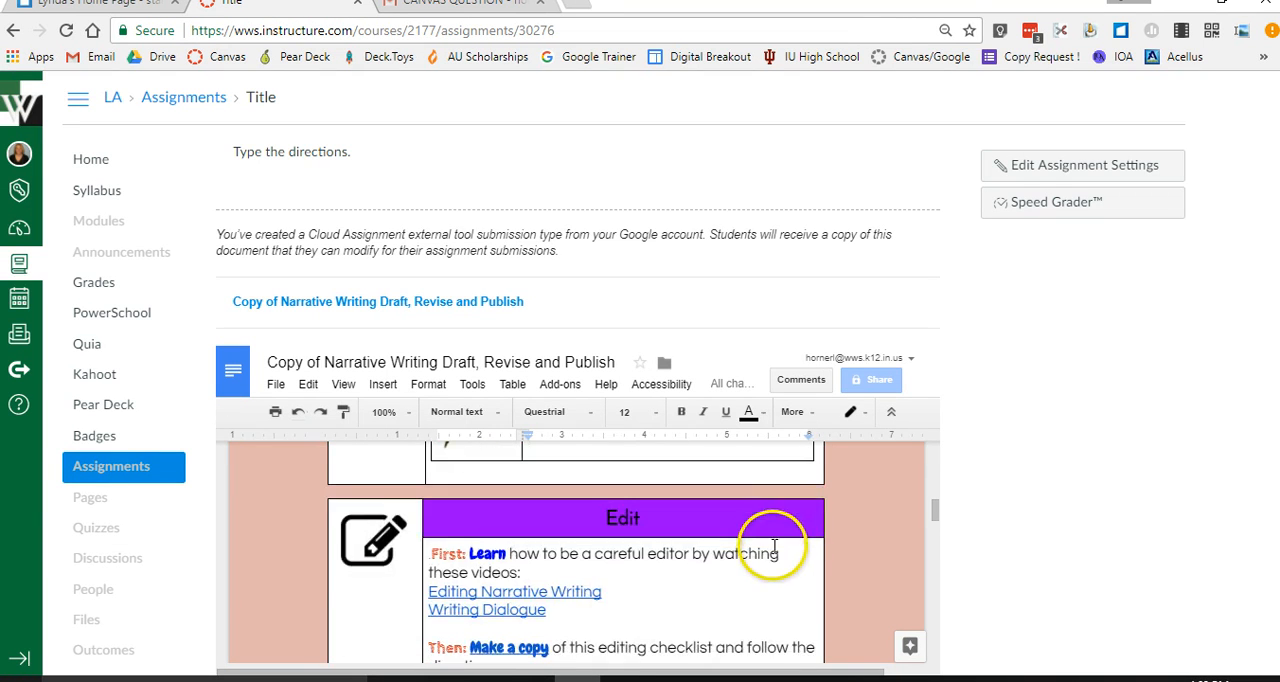
# Scroll to the Backward-Looking answer box and type test text 'lksjflkjodi'.
pyautogui.scroll(-3)
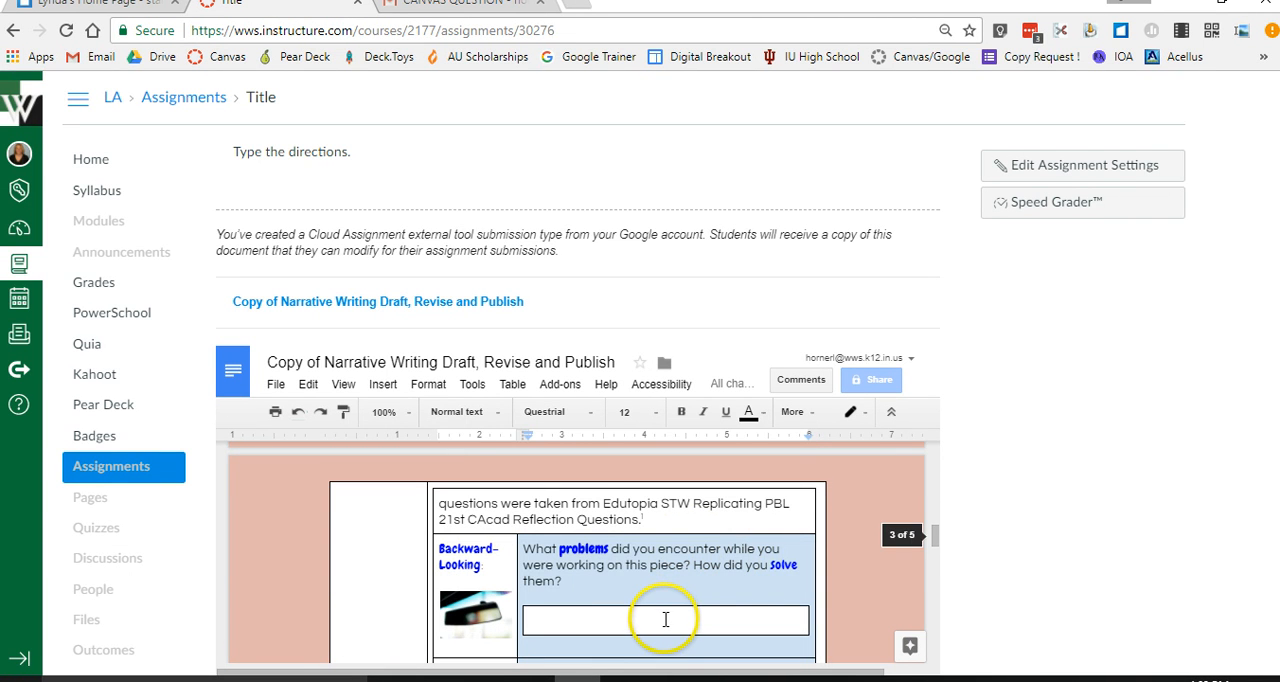
pyautogui.write('lksjflkjodioisdfoiojf')
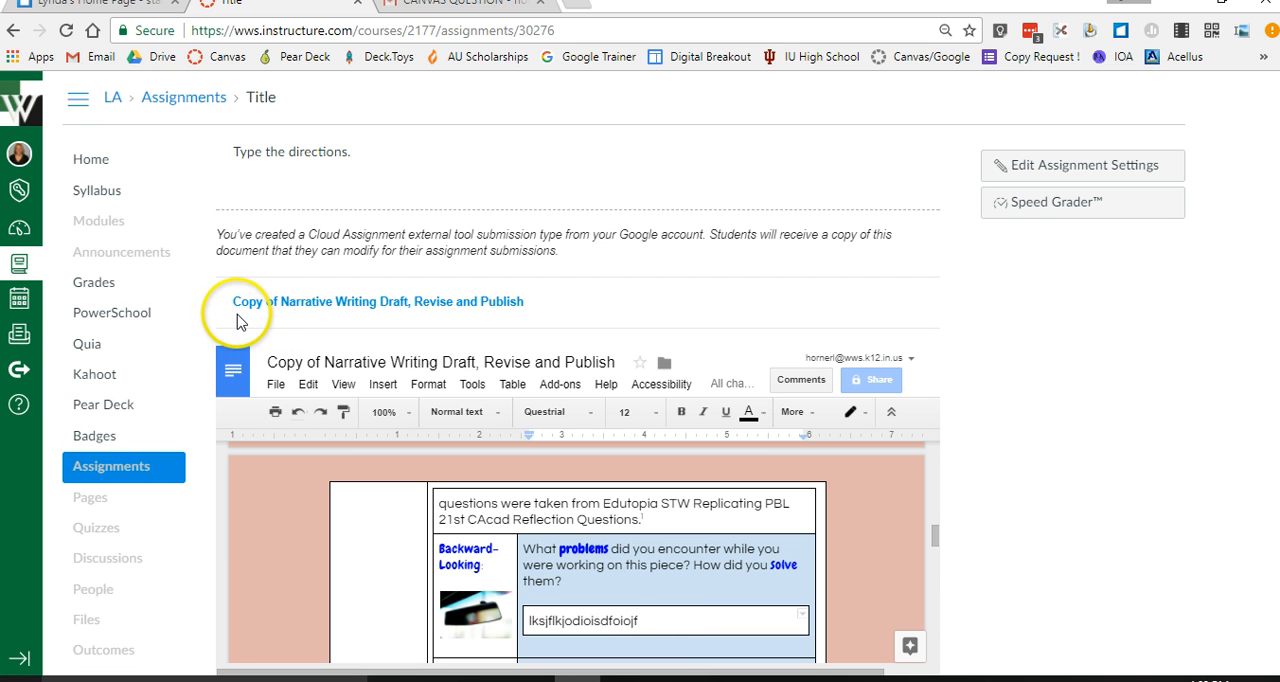
pyautogui.moveTo(240, 315)
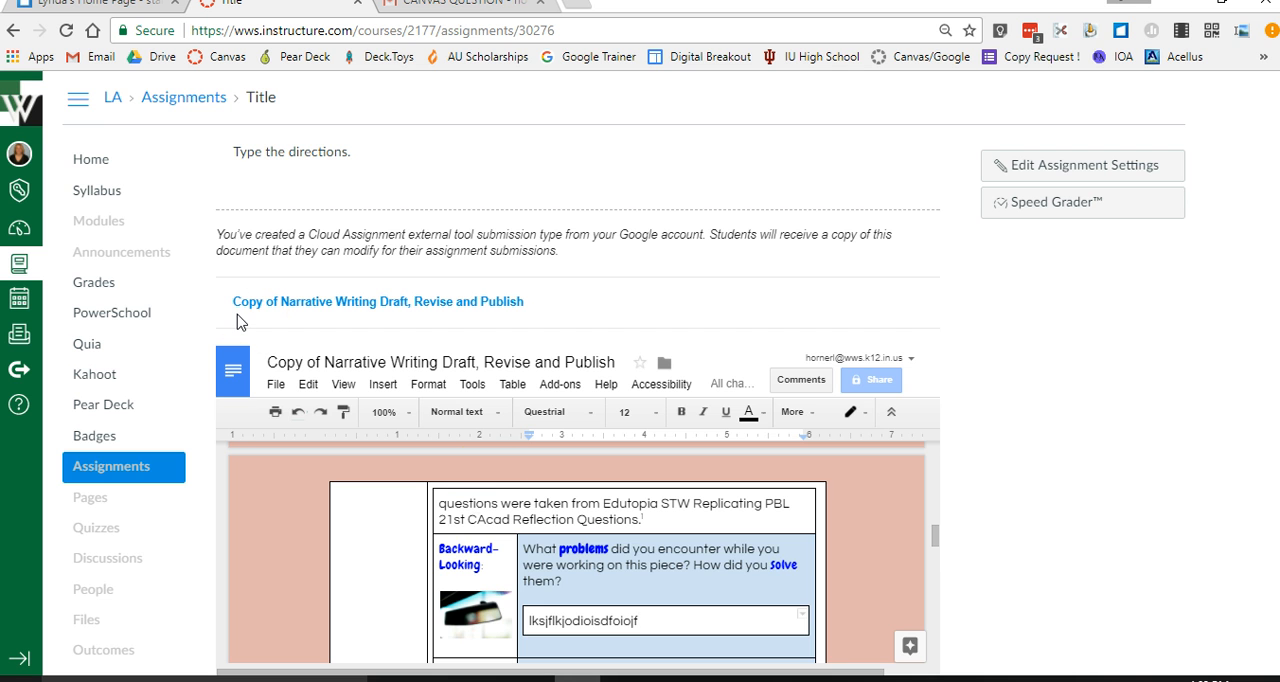
pyautogui.scroll(-3)
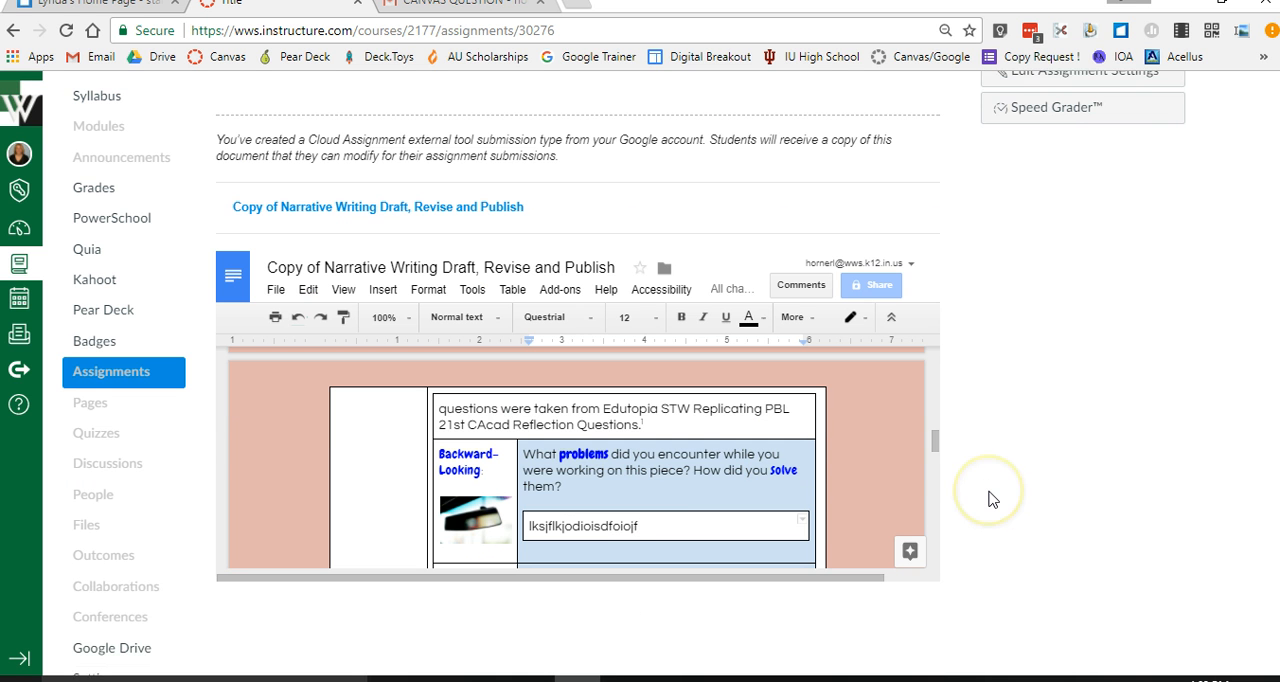
pyautogui.moveTo(678, 481)
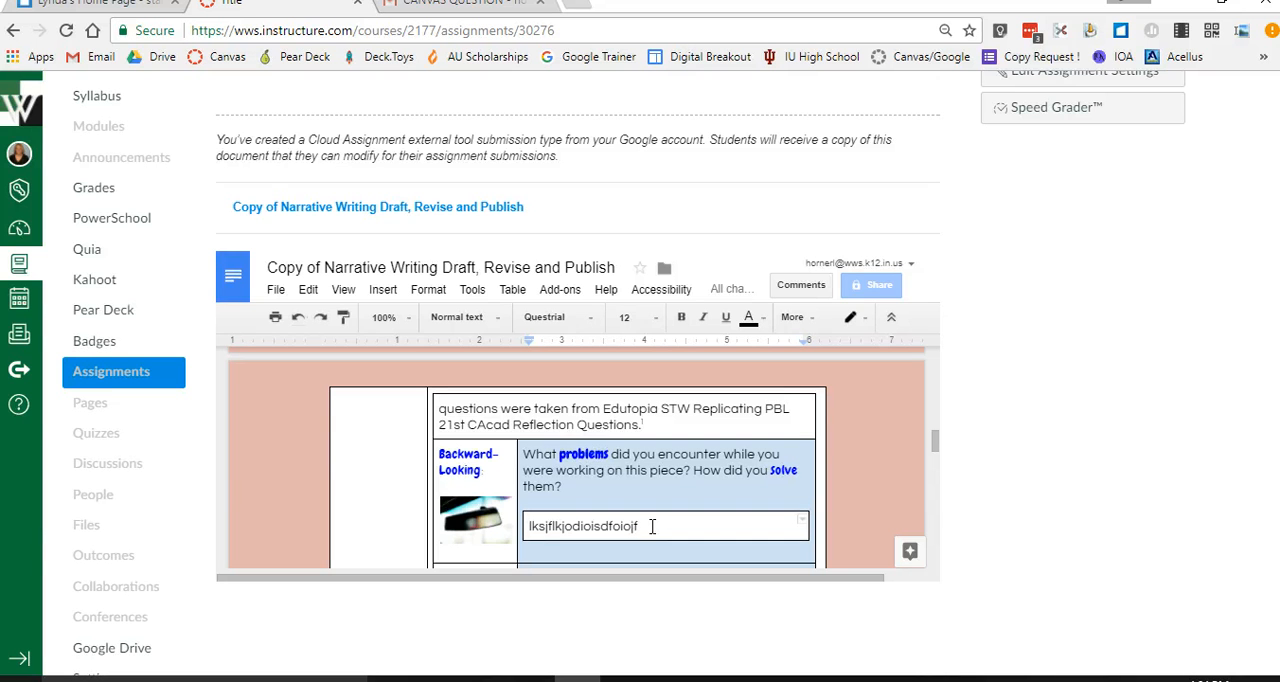
pyautogui.moveTo(235, 207)
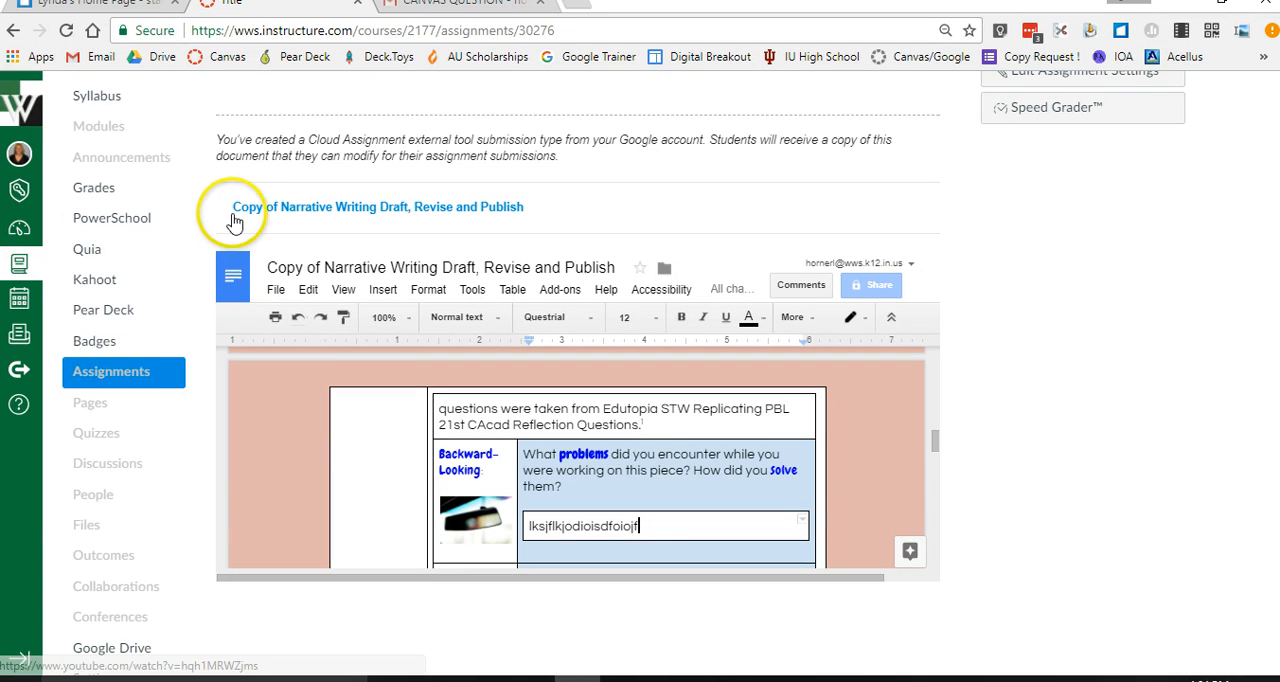
pyautogui.moveTo(228, 230)
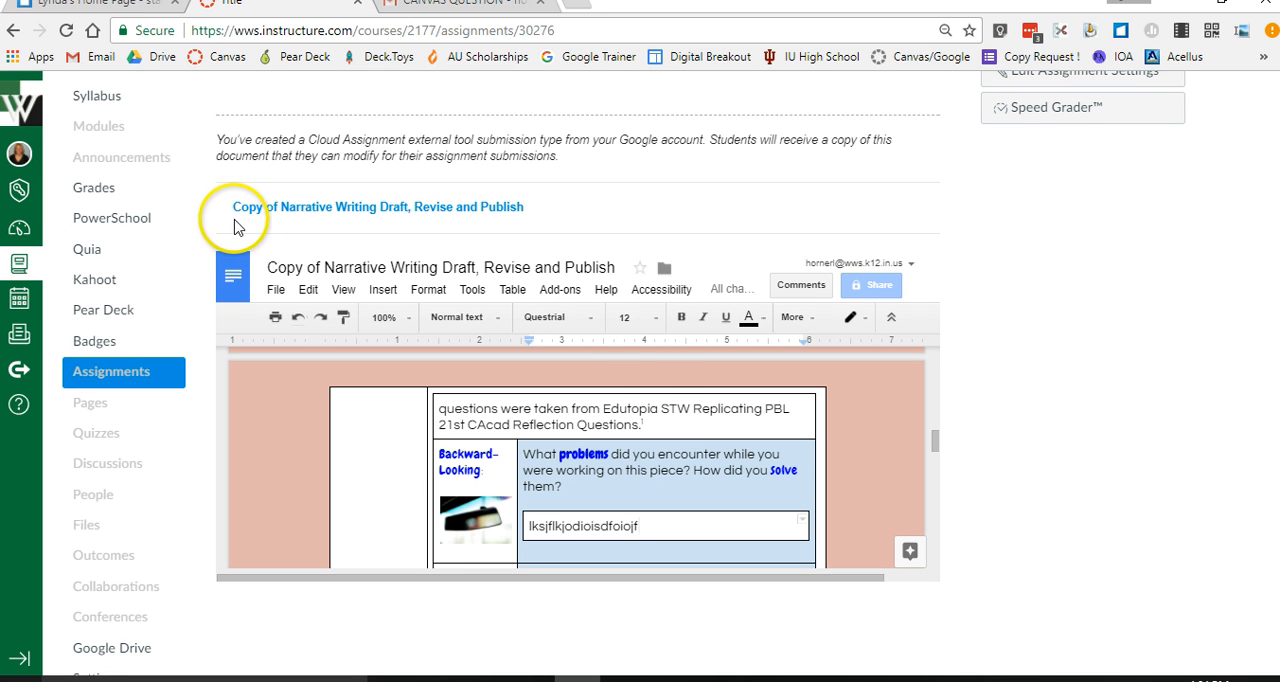
pyautogui.moveTo(639, 370)
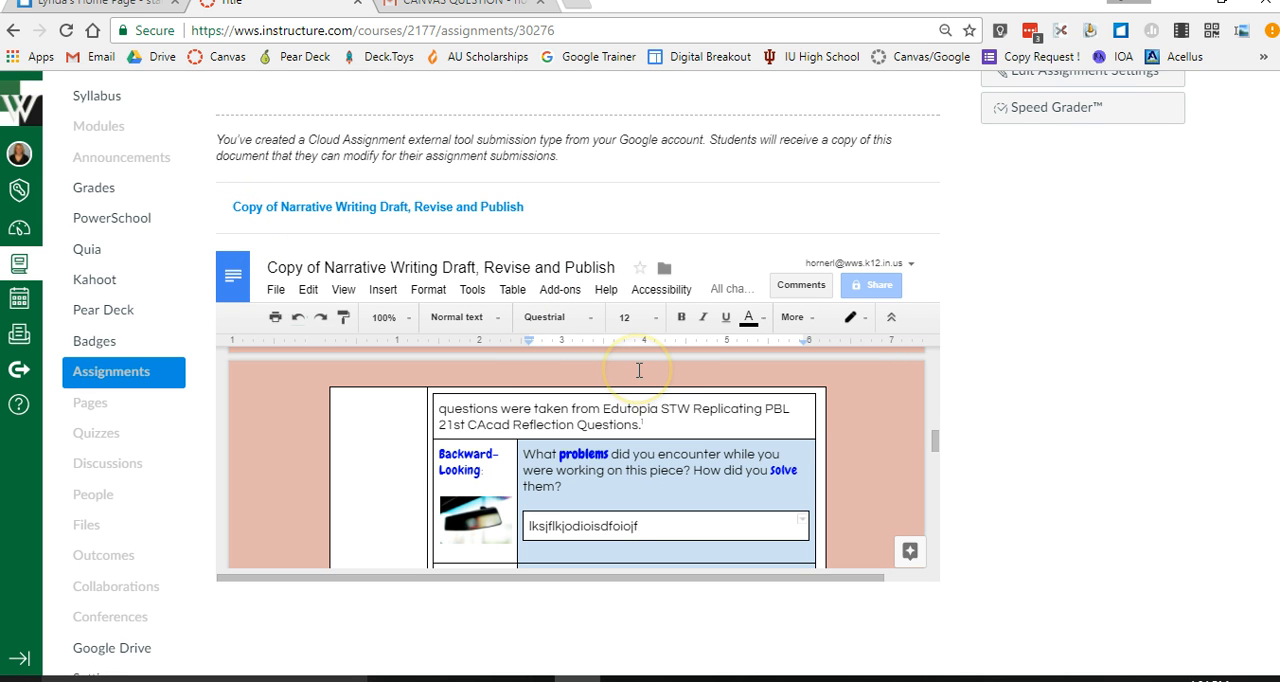
pyautogui.moveTo(863, 457)
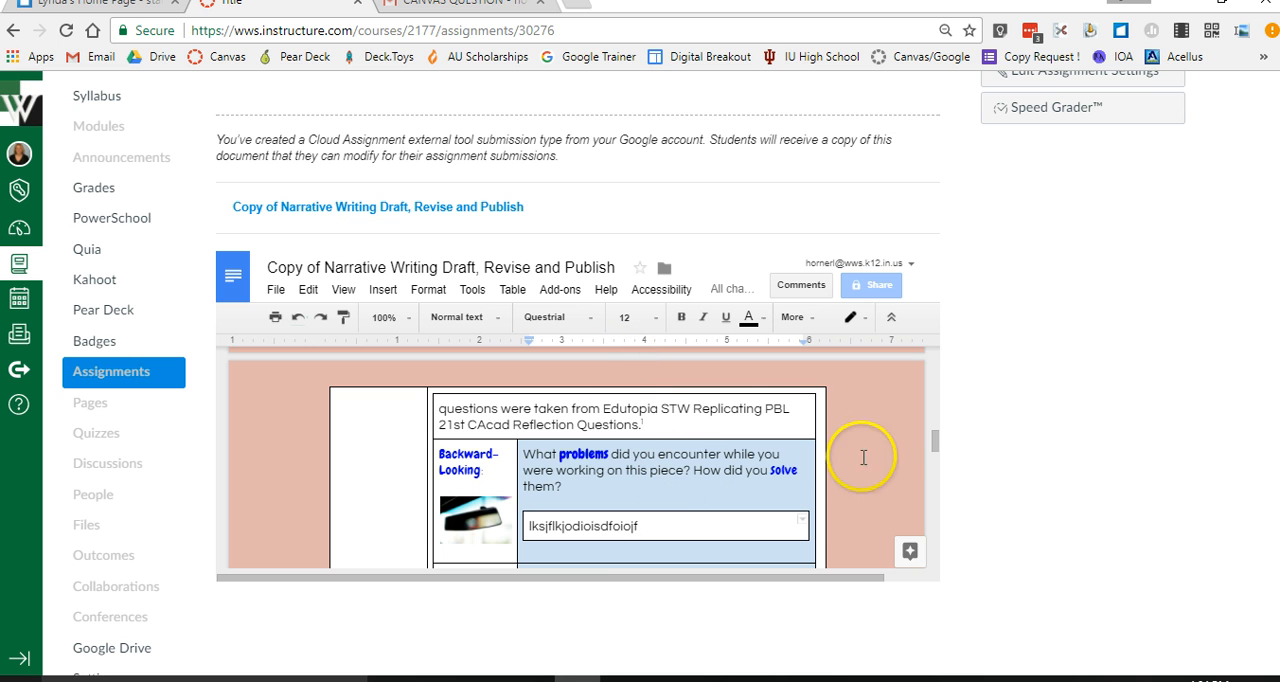